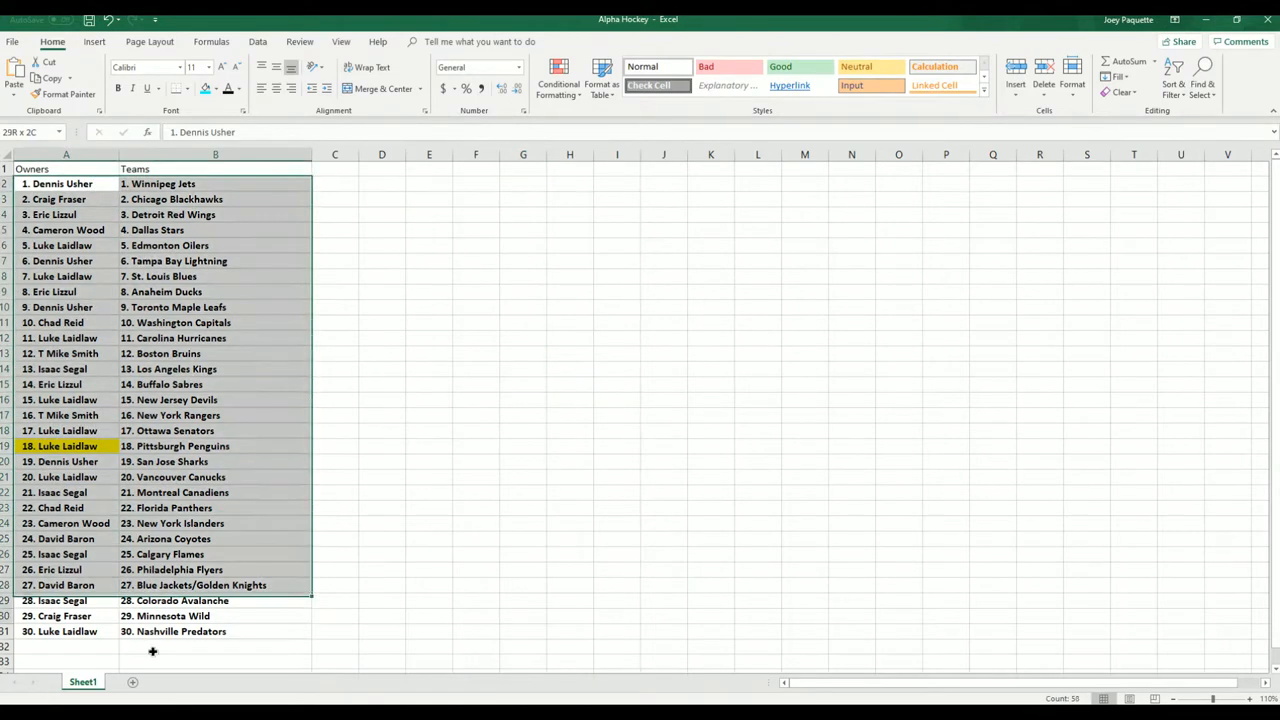
Delete the old owner and team lists and retitle column B as YEAR.
{"action": "key", "text": "Delete"}
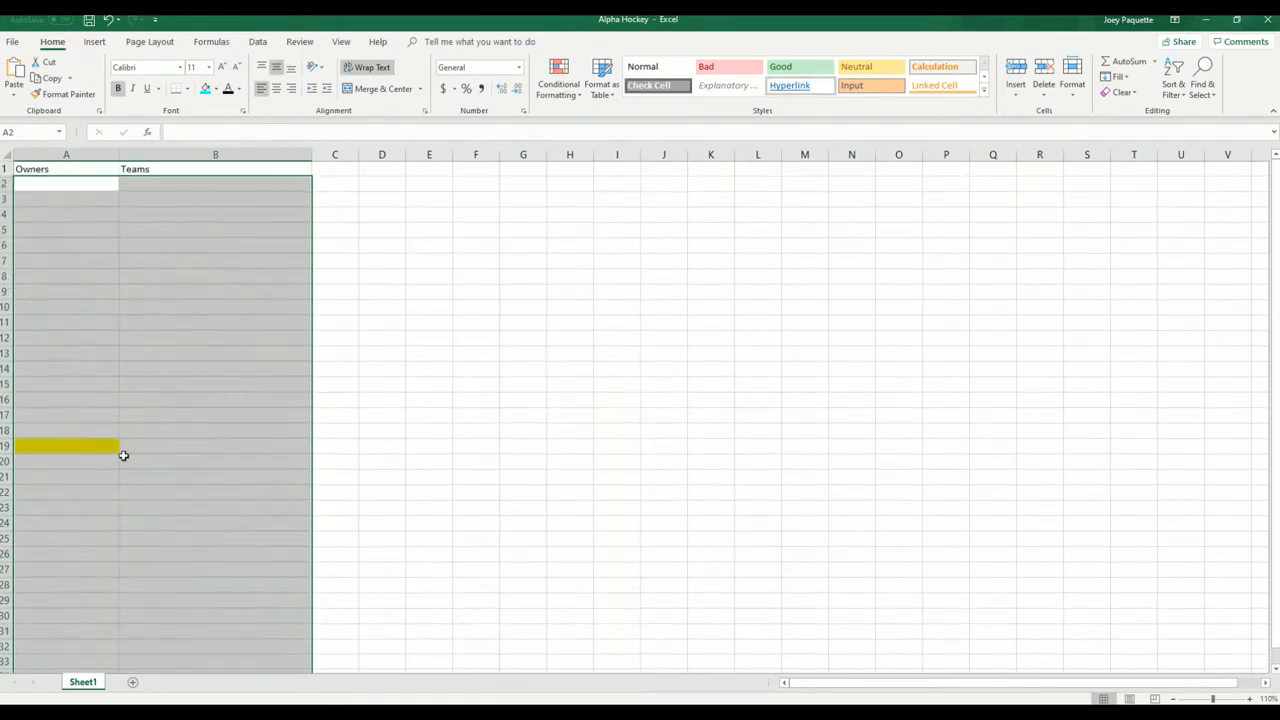
{"action": "left_click", "coordinate": [66, 308]}
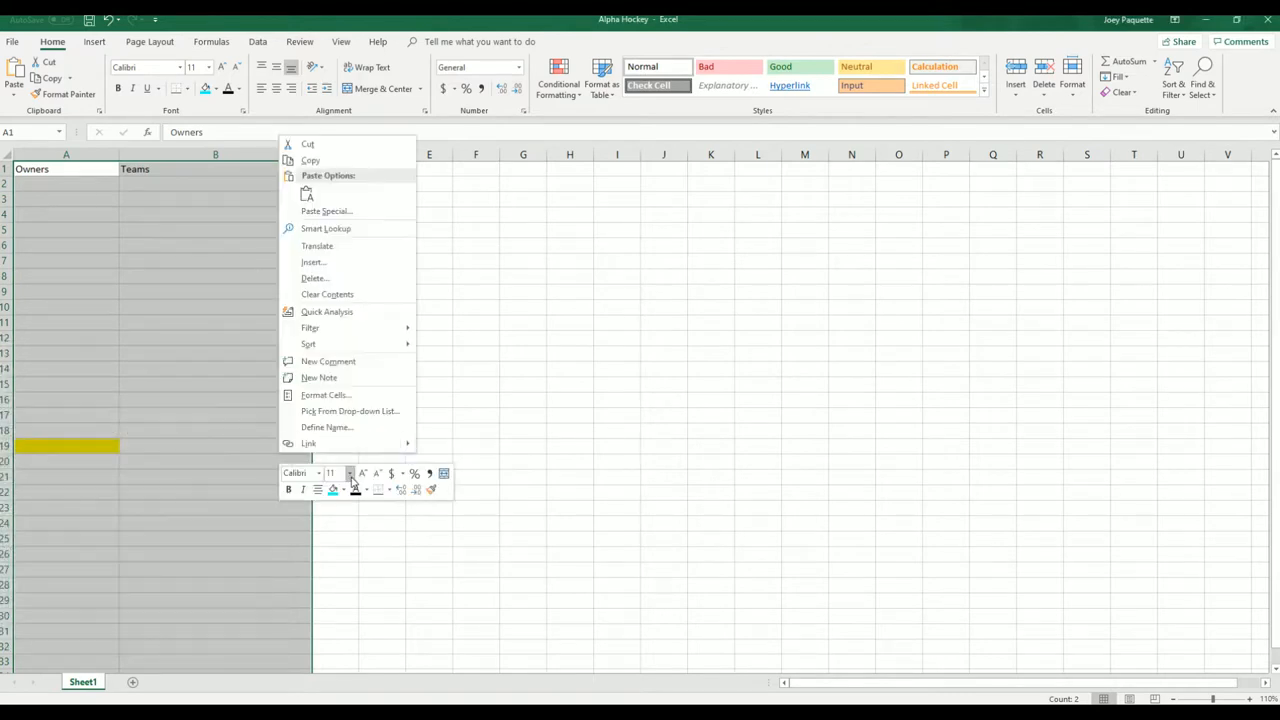
{"action": "left_click", "coordinate": [384, 488]}
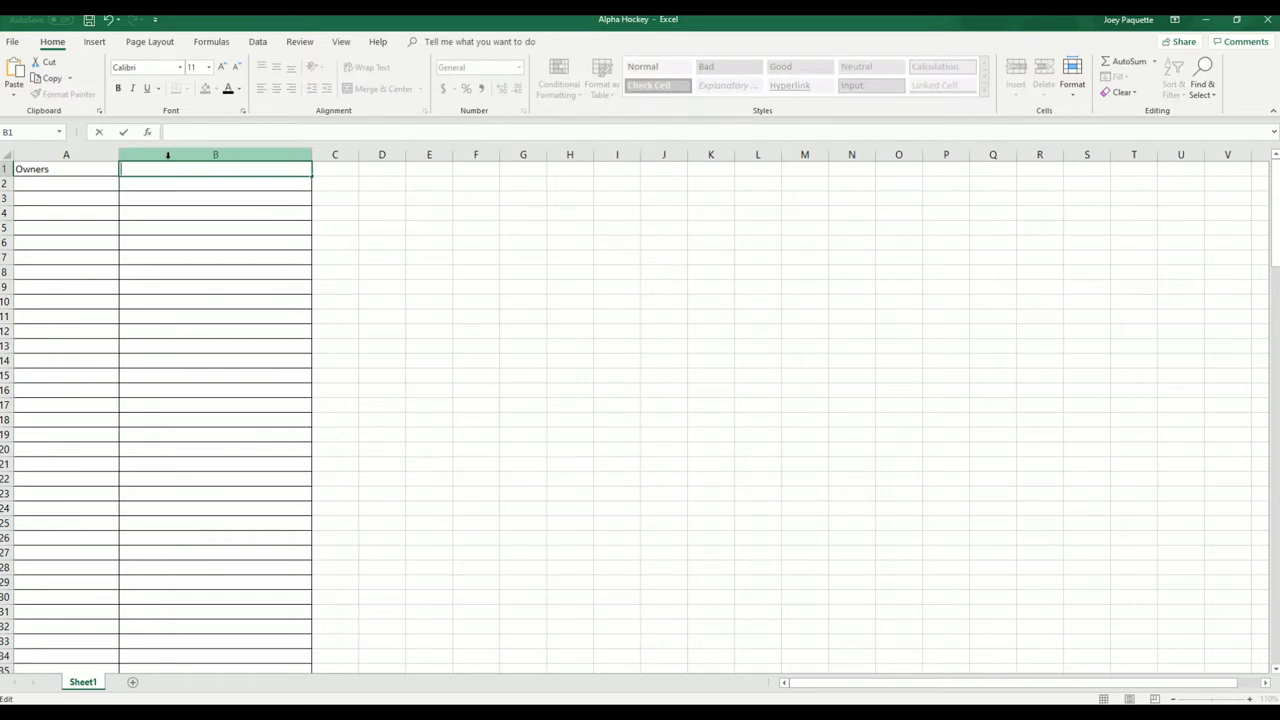
{"action": "type", "text": "YEAR"}
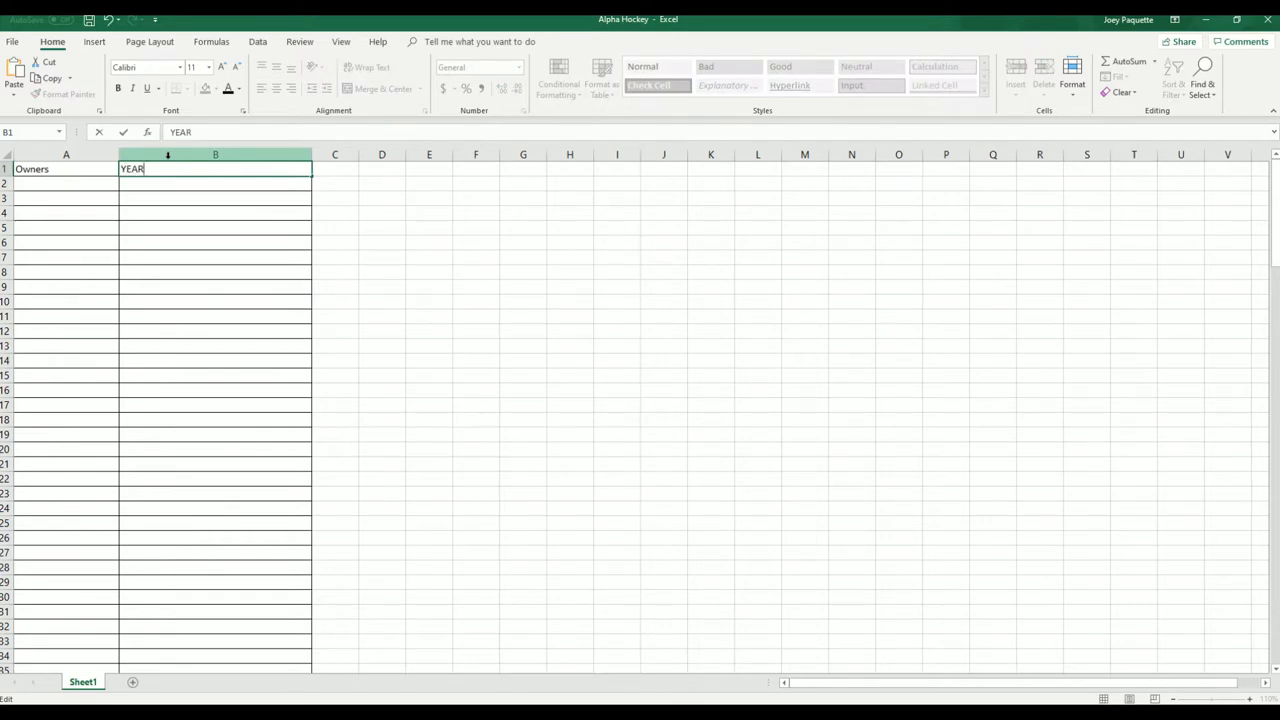
Resize the Owners and YEAR columns to fit the new lists.
{"action": "left_click", "coordinate": [66, 154]}
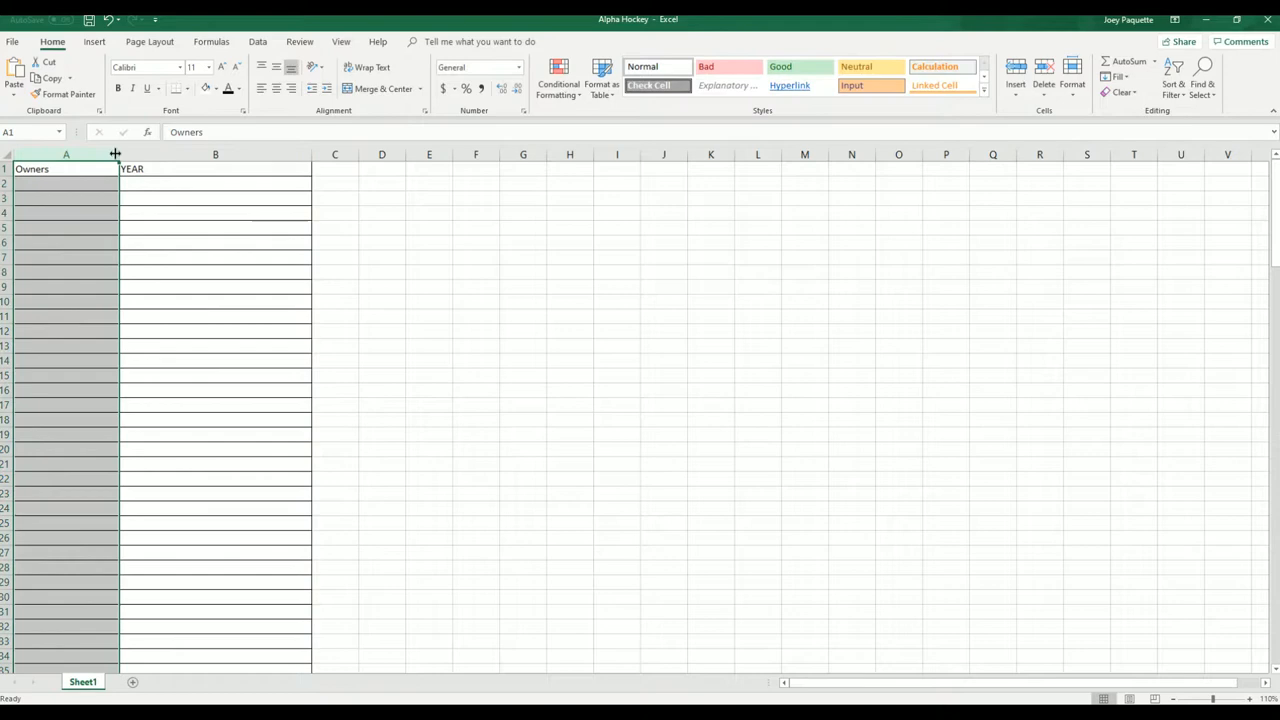
{"action": "left_click_drag", "start_coordinate": [116, 154], "coordinate": [172, 154]}
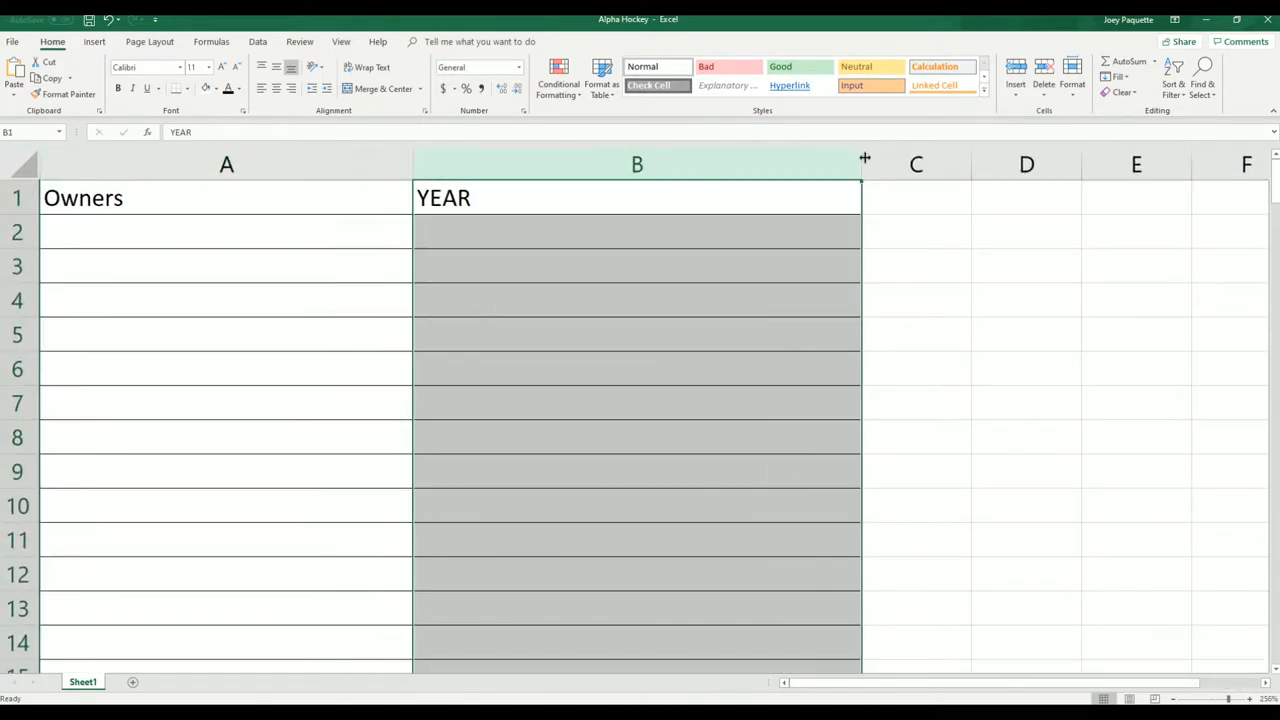
{"action": "left_click_drag", "start_coordinate": [864, 164], "coordinate": [638, 164]}
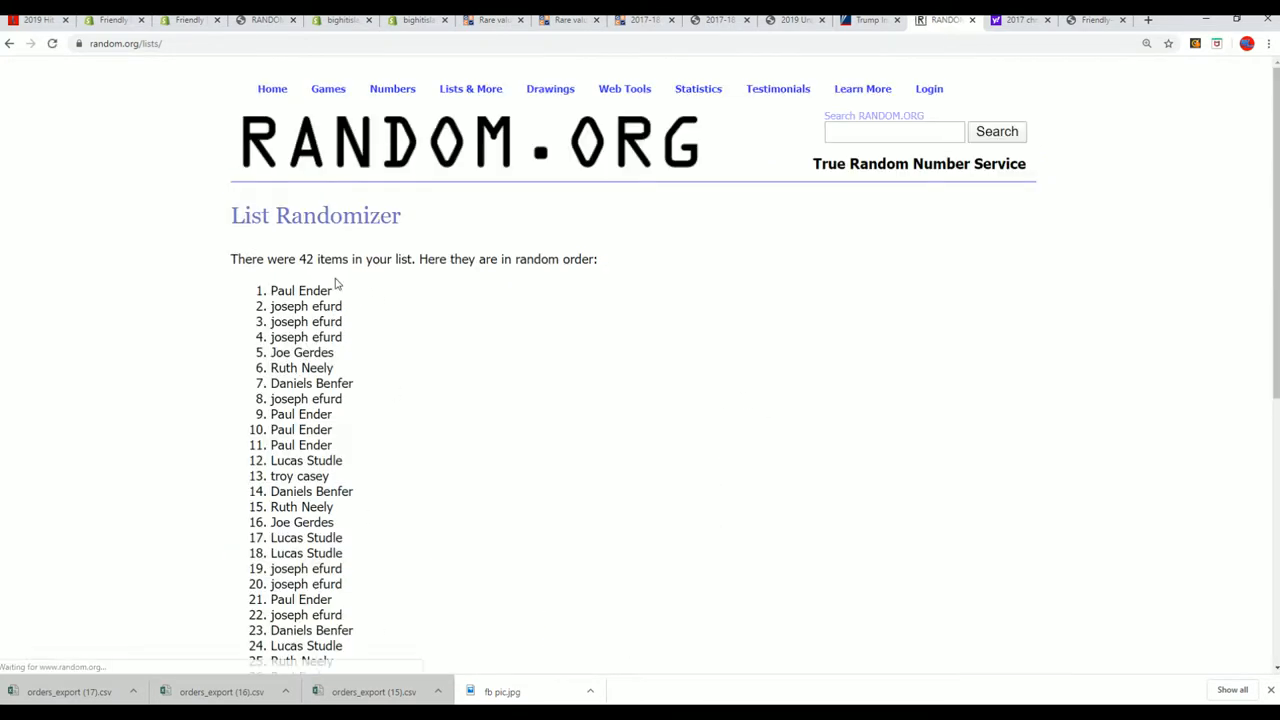
Reshuffle the 42 owner names several more times and copy the final randomized order.
{"action": "scroll", "scroll_direction": "down", "scroll_amount": 3}
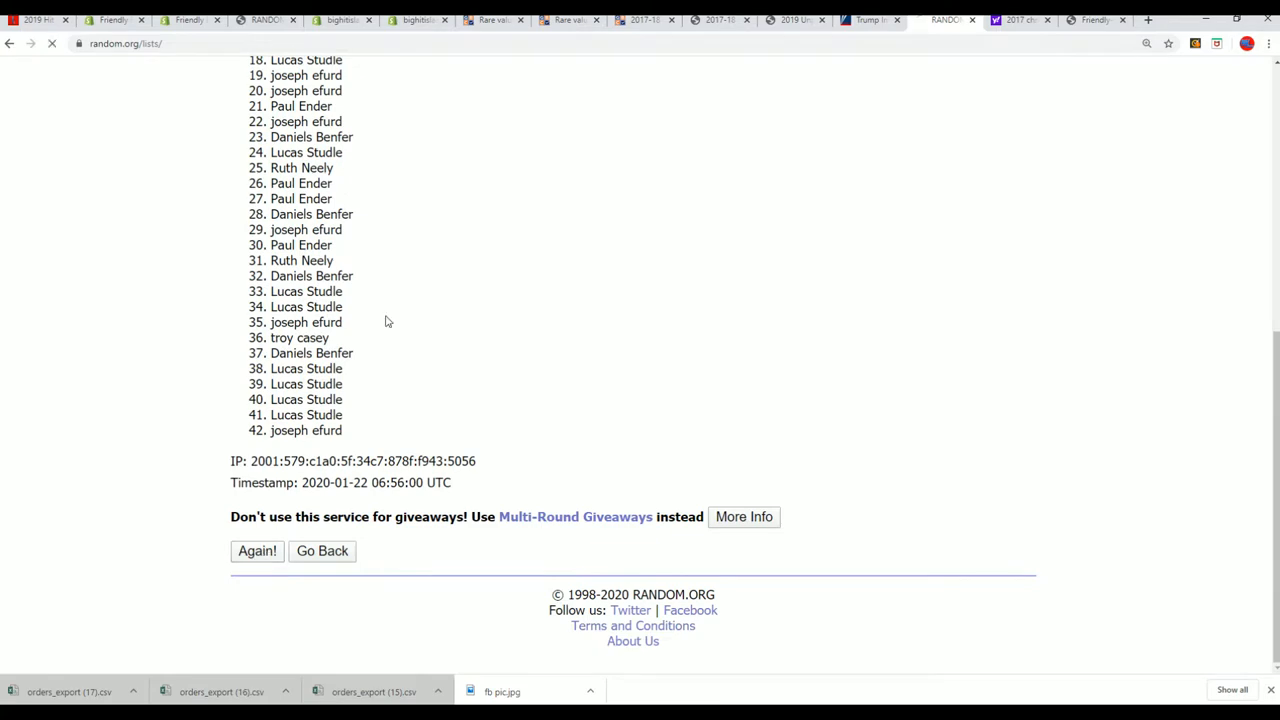
{"action": "left_click", "coordinate": [256, 552]}
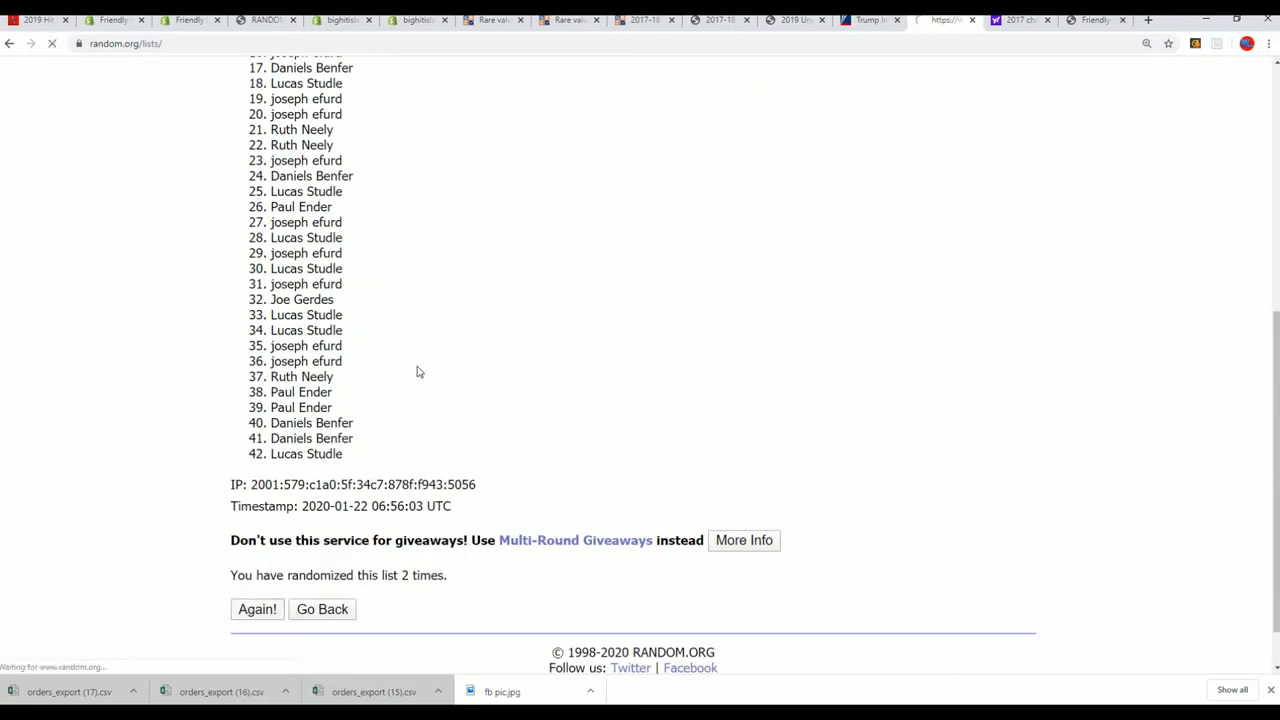
{"action": "left_click", "coordinate": [256, 608]}
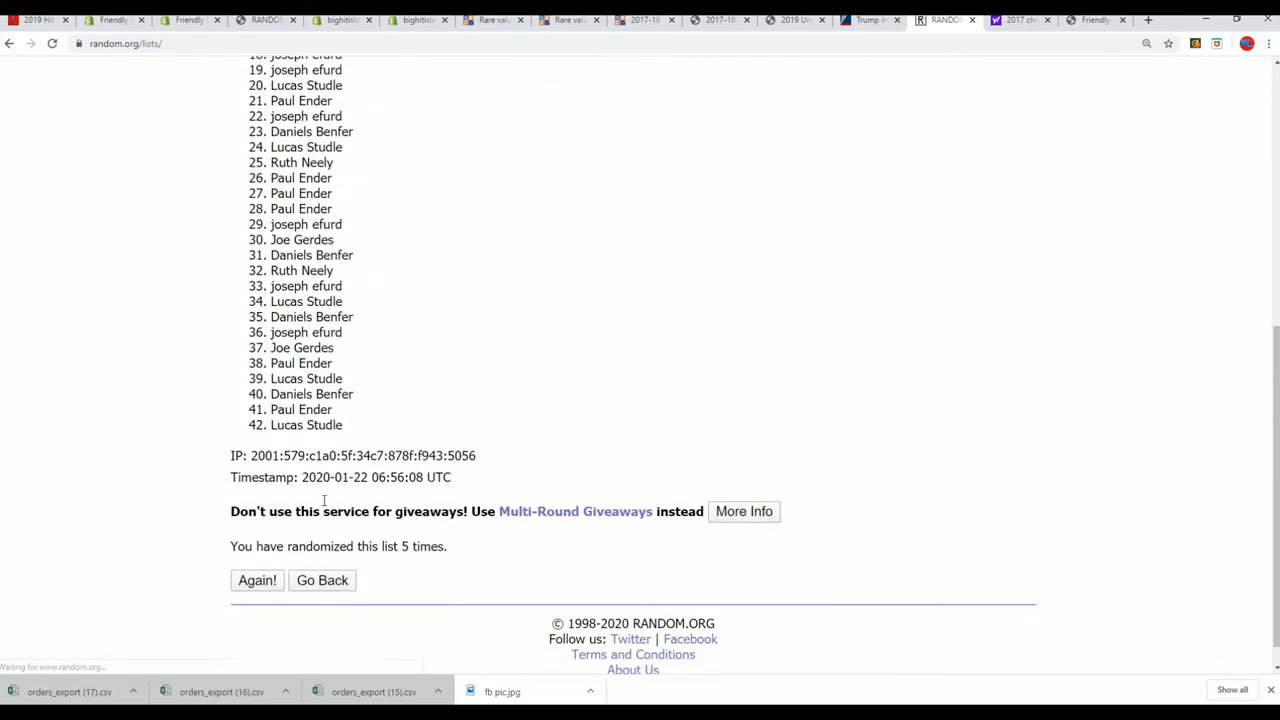
{"action": "left_click", "coordinate": [256, 580]}
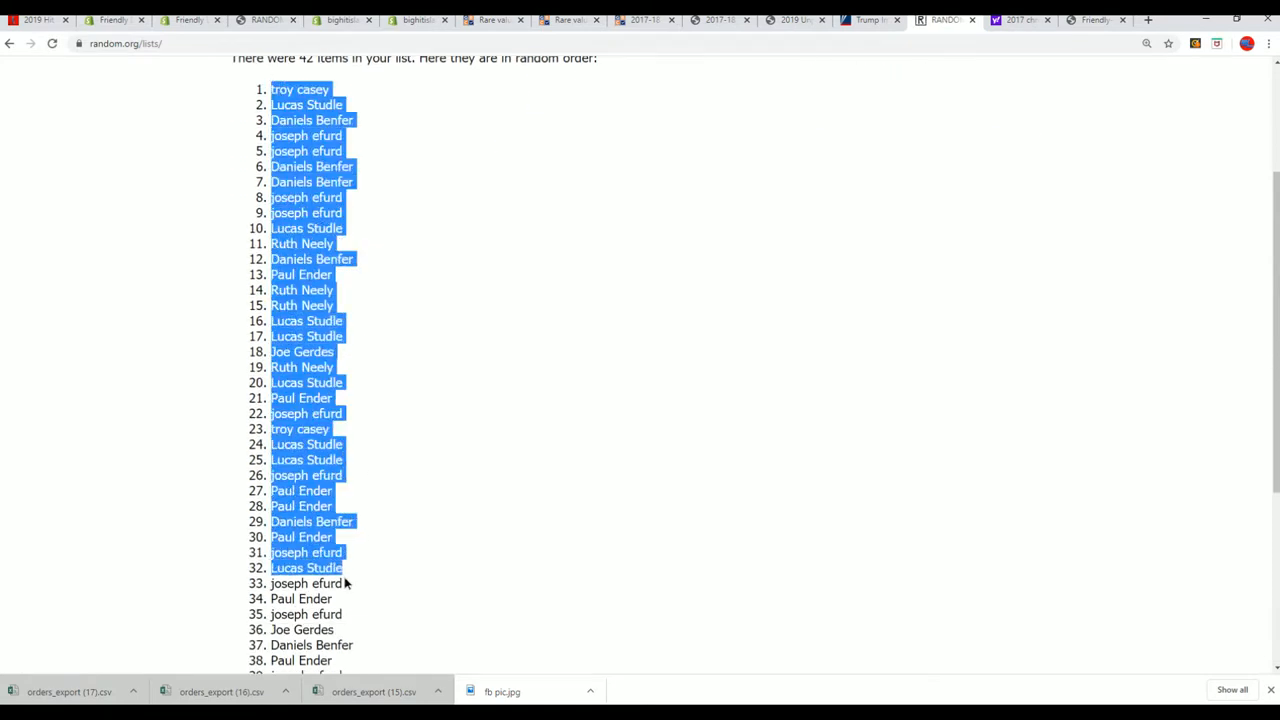
{"action": "scroll", "scroll_direction": "down", "scroll_amount": 3}
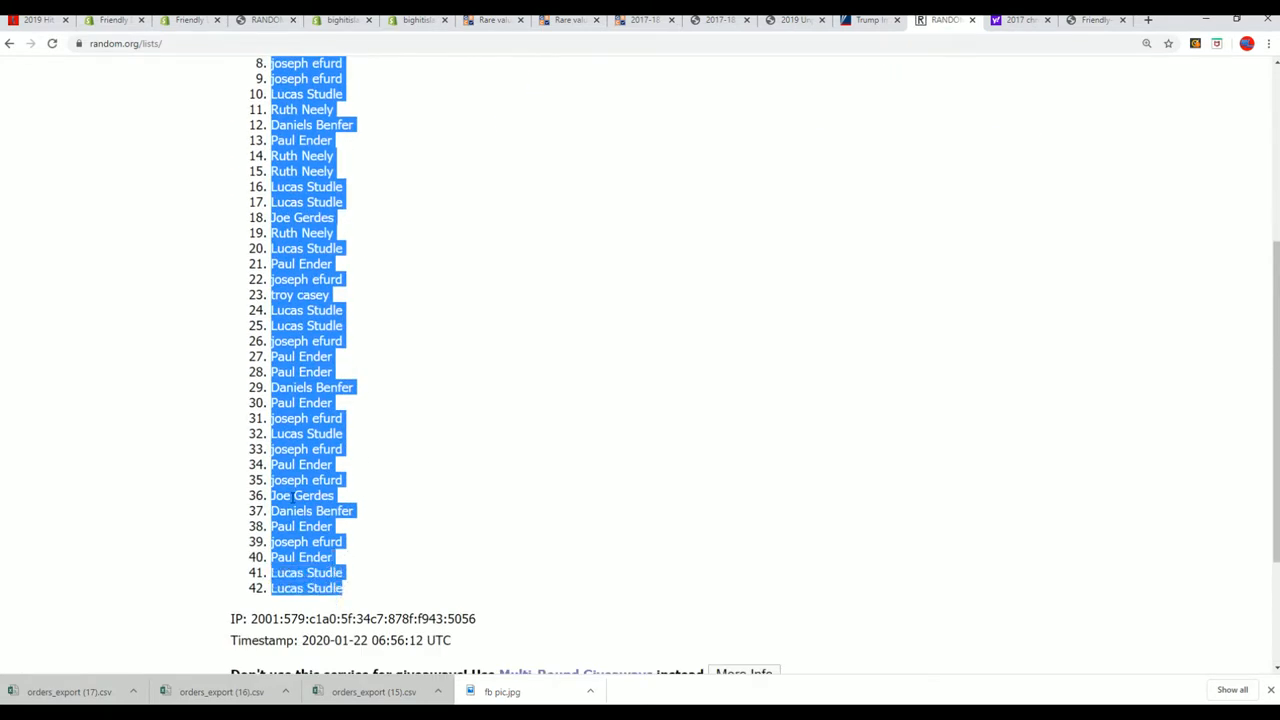
{"action": "scroll", "scroll_direction": "down", "scroll_amount": 3}
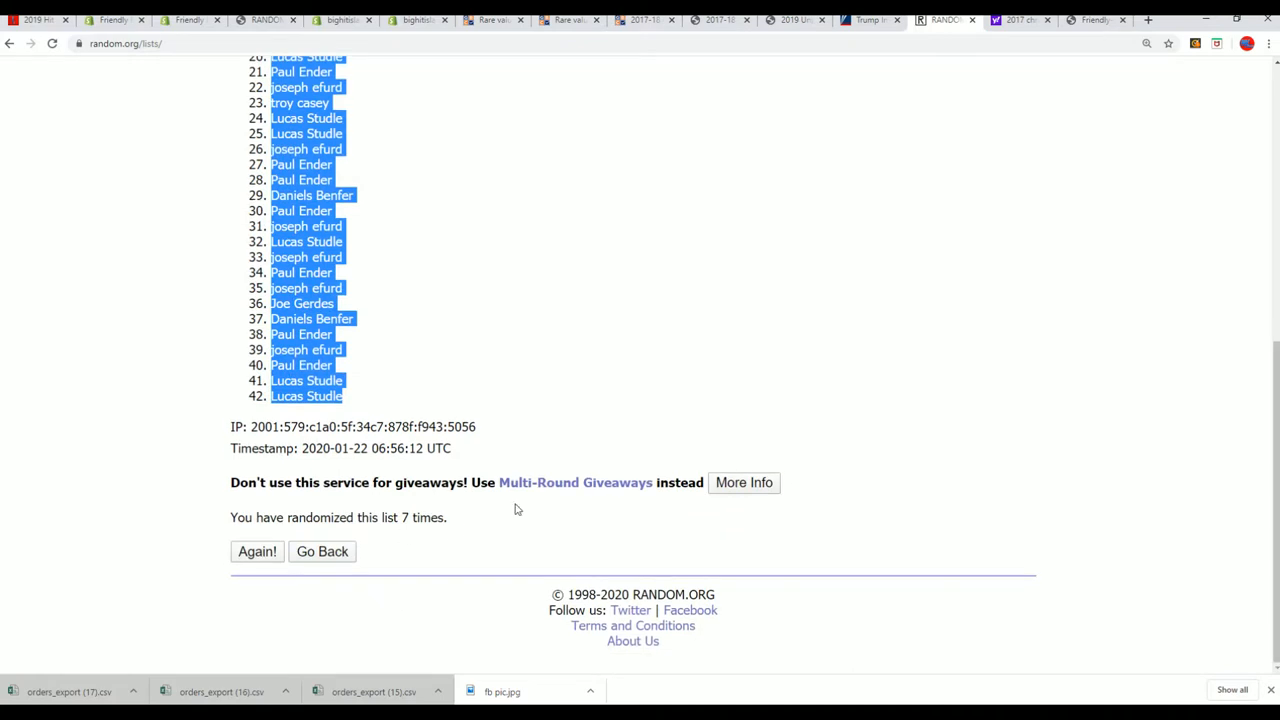
{"action": "left_click", "coordinate": [256, 552]}
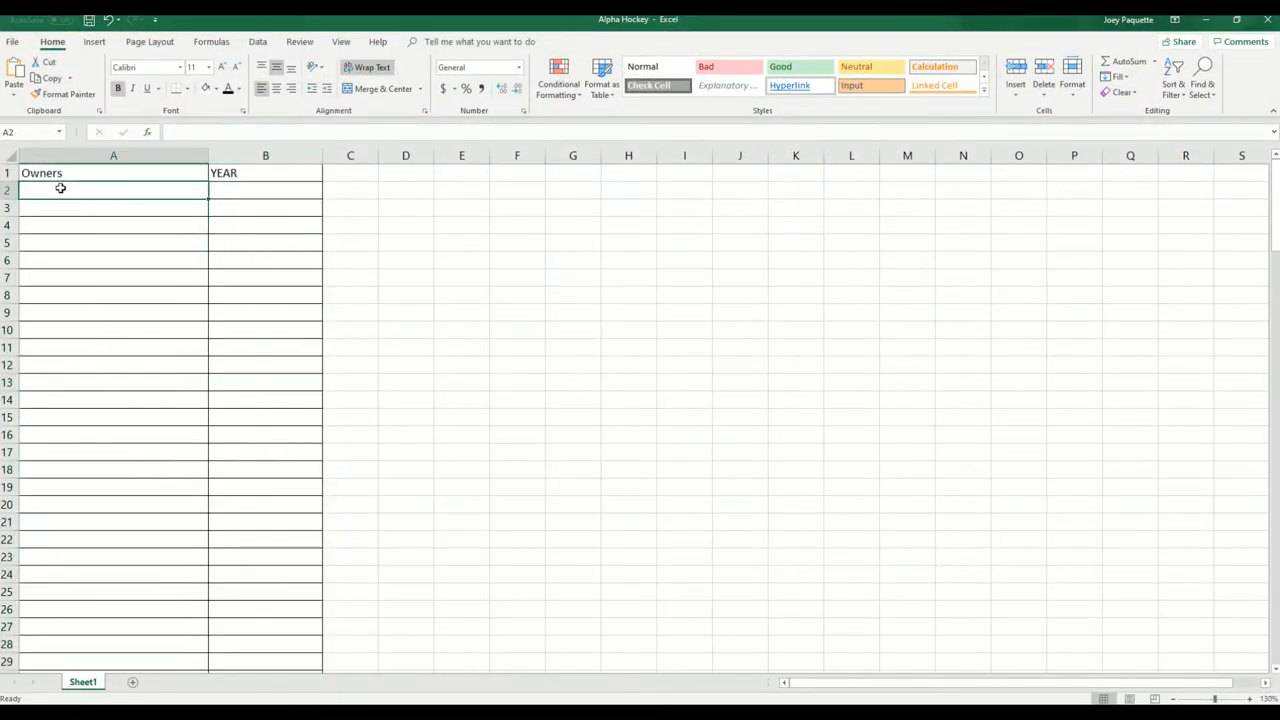
Paste the 42 shuffled owner names in bold under Owners, then return to the randomizer.
{"action": "key", "text": "ctrl+v"}
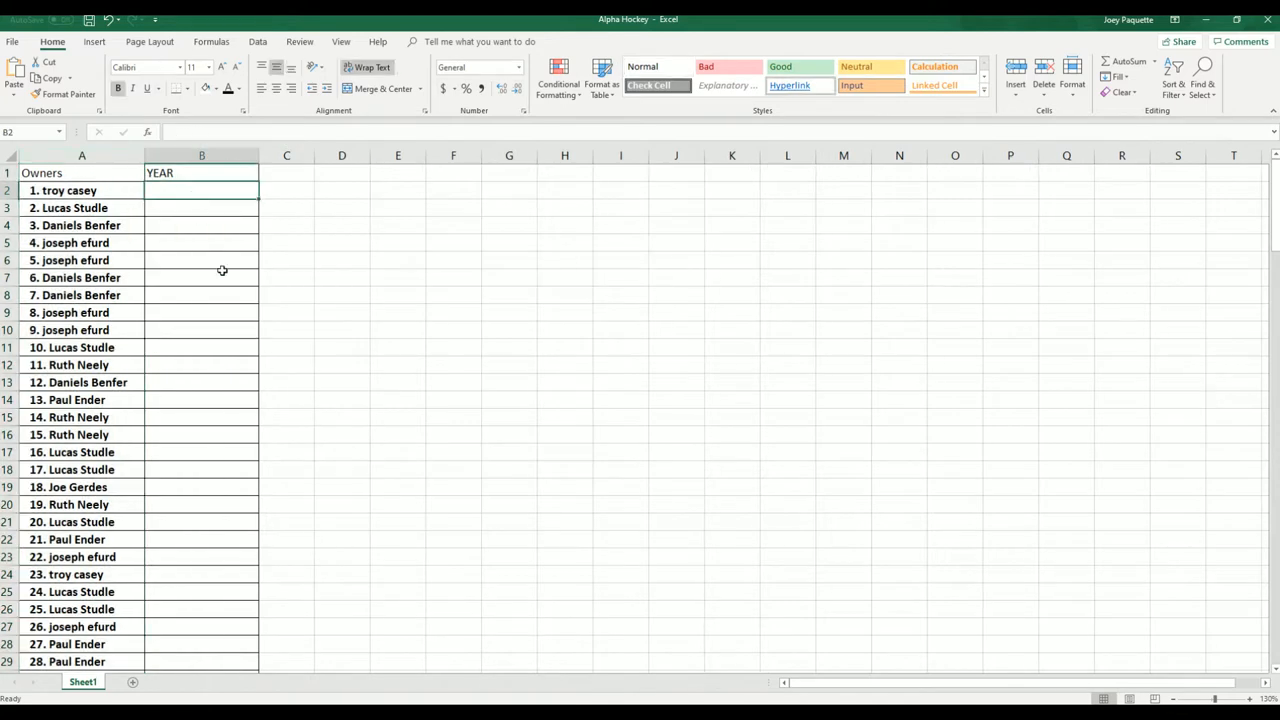
{"action": "scroll", "scroll_direction": "down", "scroll_amount": 3}
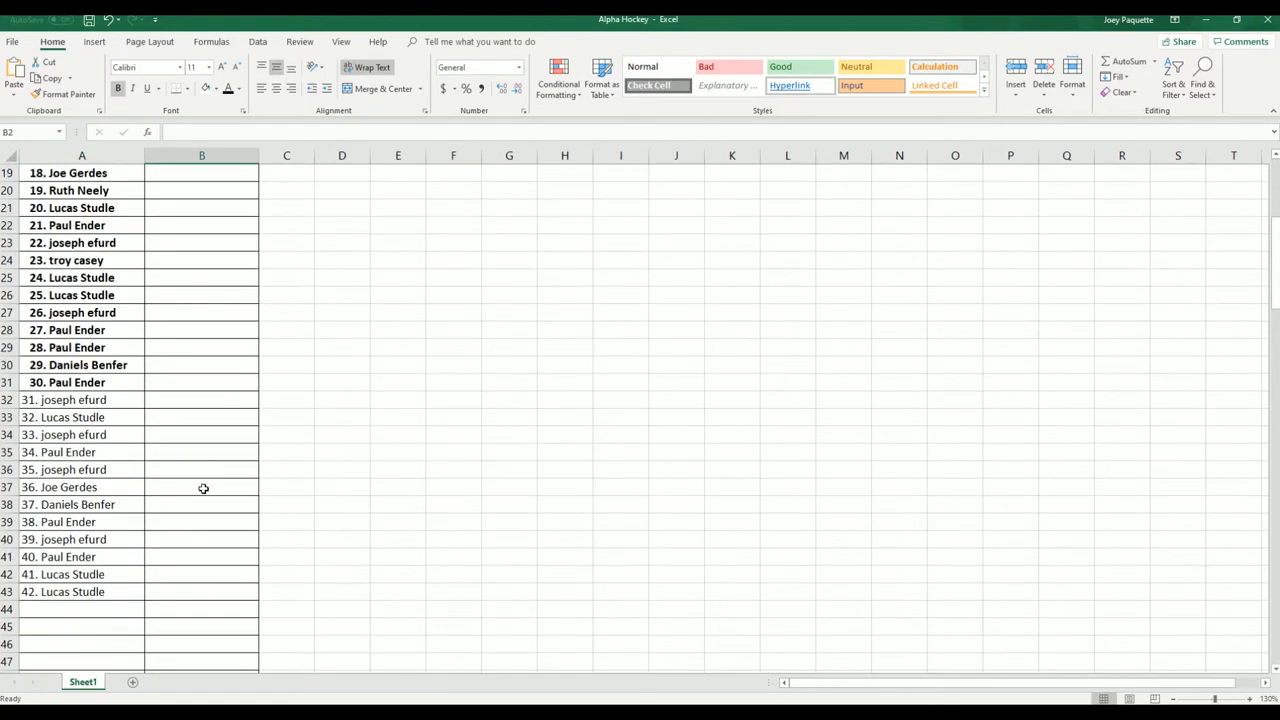
{"action": "mouse_move", "coordinate": [68, 428]}
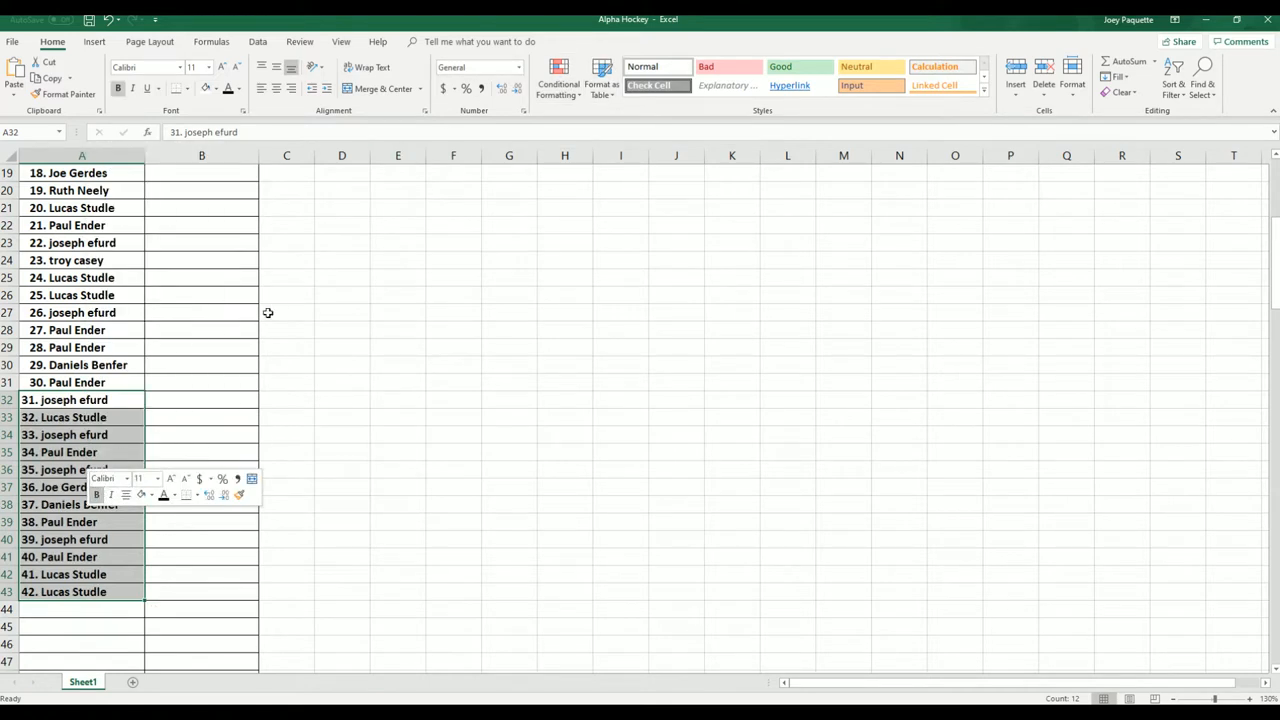
{"action": "left_click", "coordinate": [286, 312]}
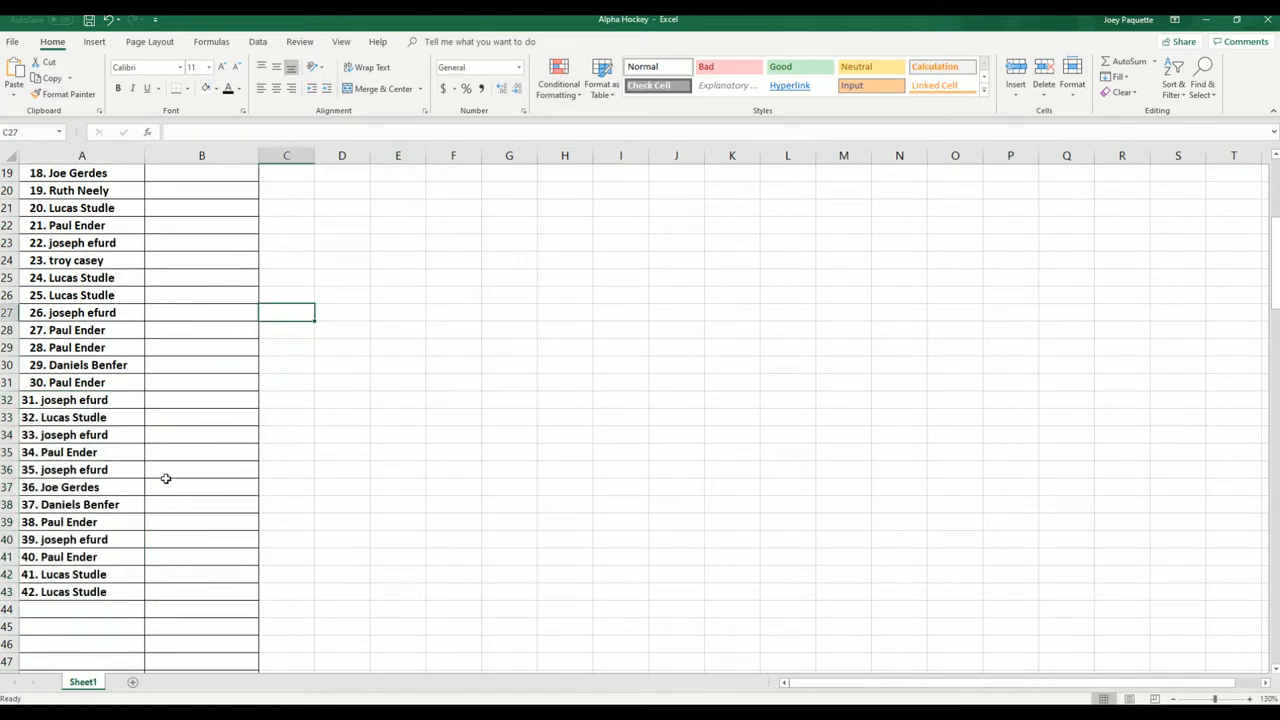
{"action": "scroll", "scroll_direction": "up", "scroll_amount": 3}
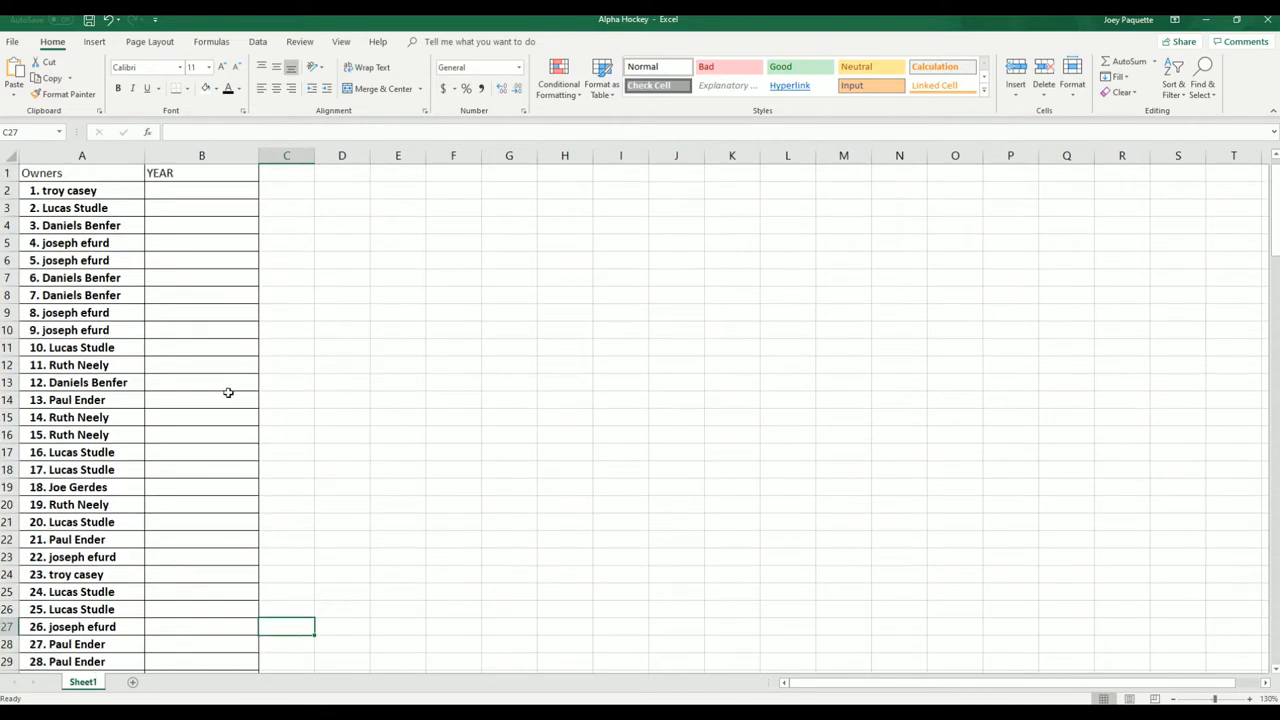
{"action": "left_click", "coordinate": [200, 190]}
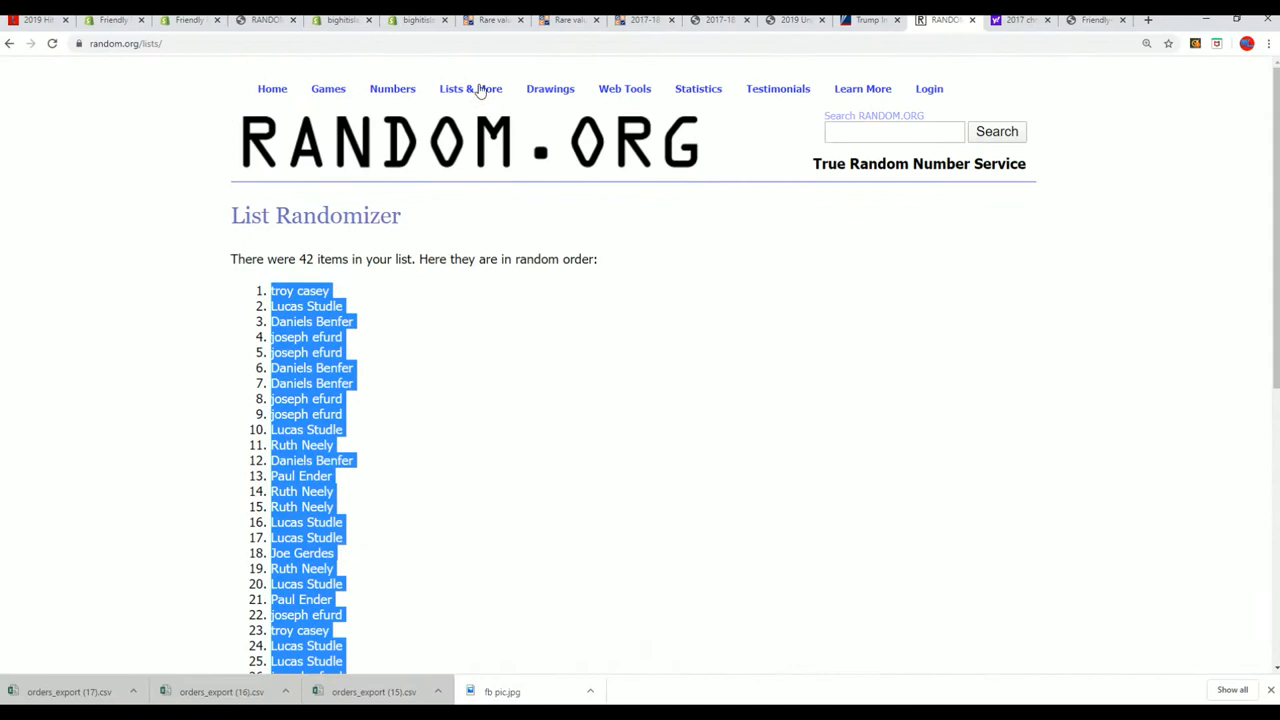
Enter the 42 years in a fresh List Randomizer form and shuffle them a few times.
{"action": "left_click", "coordinate": [470, 88]}
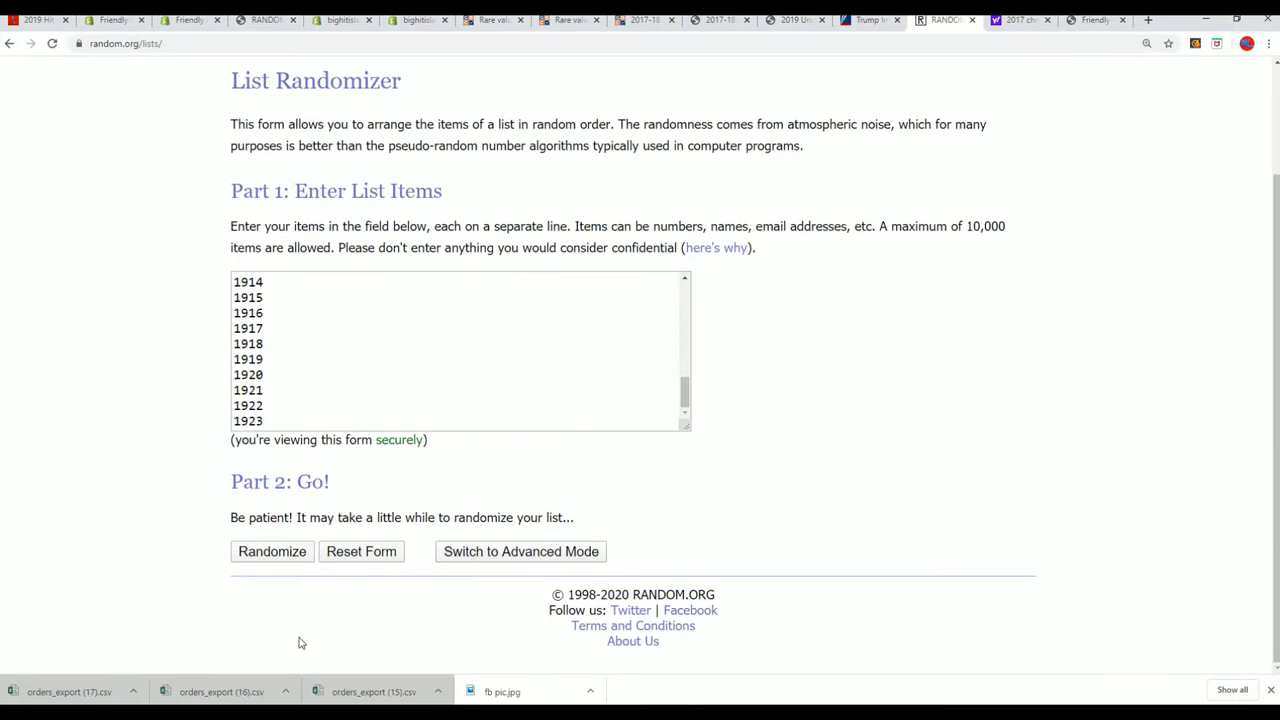
{"action": "left_click", "coordinate": [272, 552]}
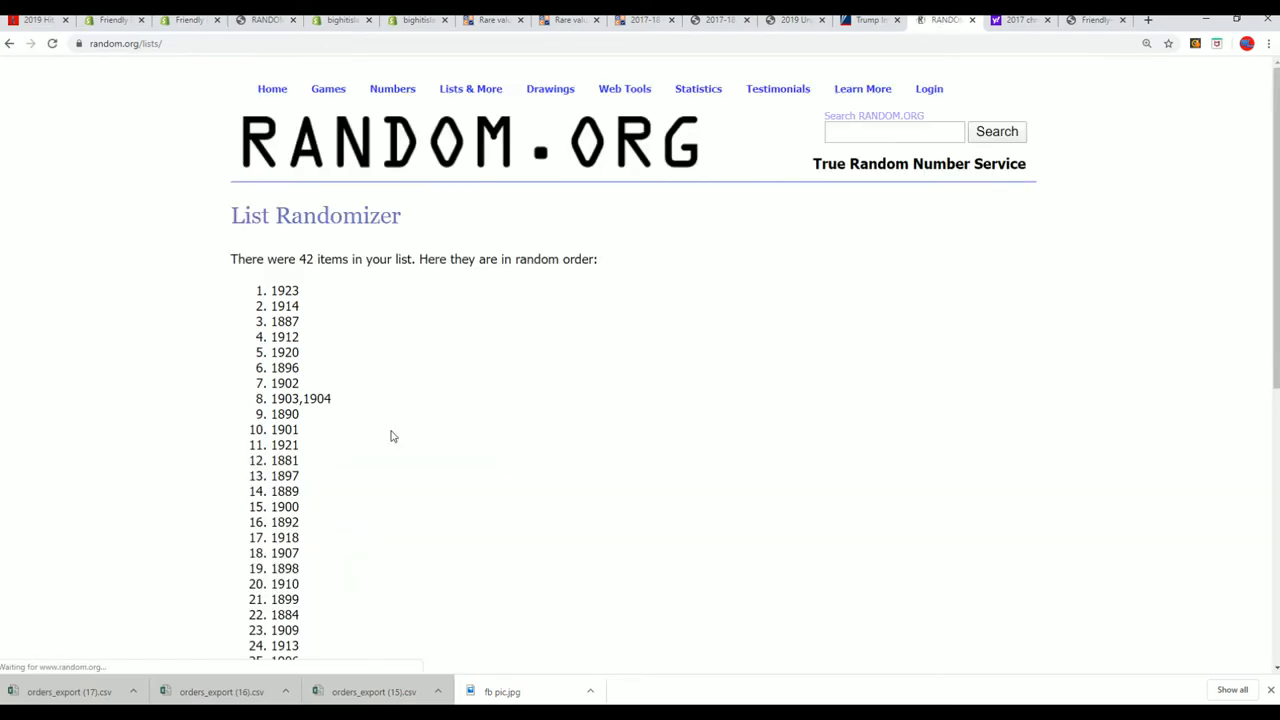
{"action": "scroll", "scroll_direction": "down", "scroll_amount": 3}
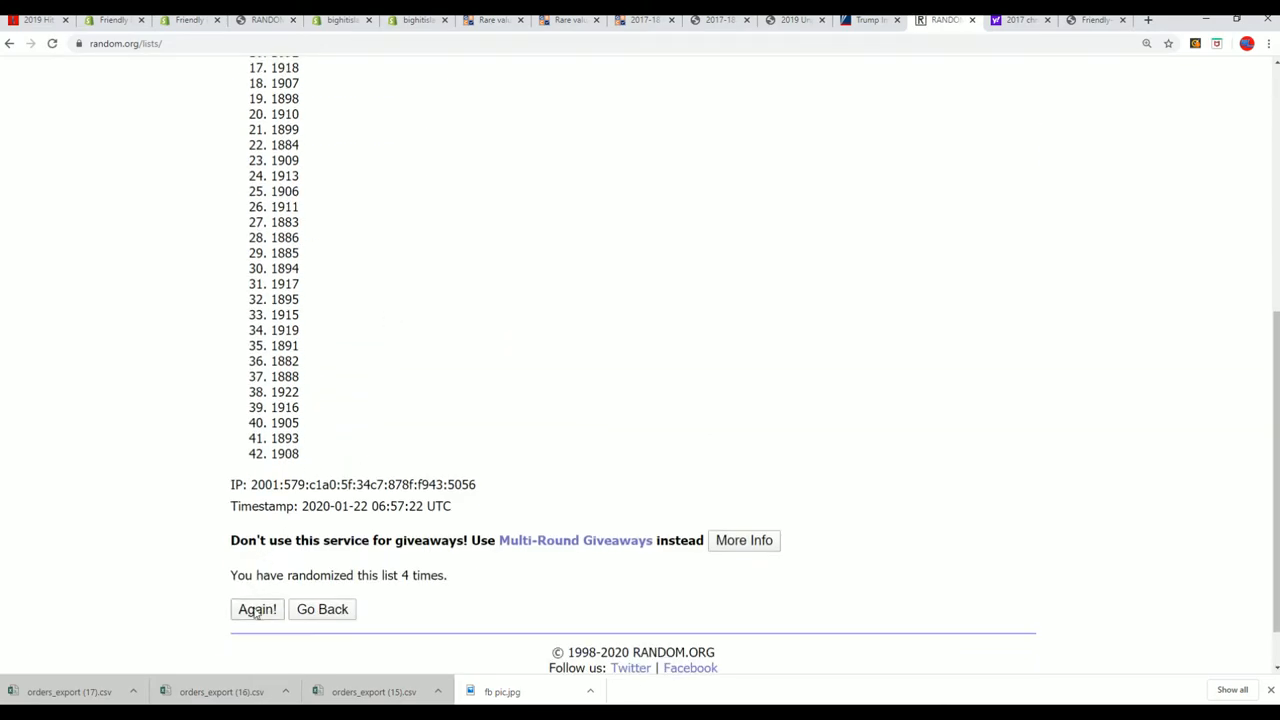
{"action": "left_click", "coordinate": [256, 608]}
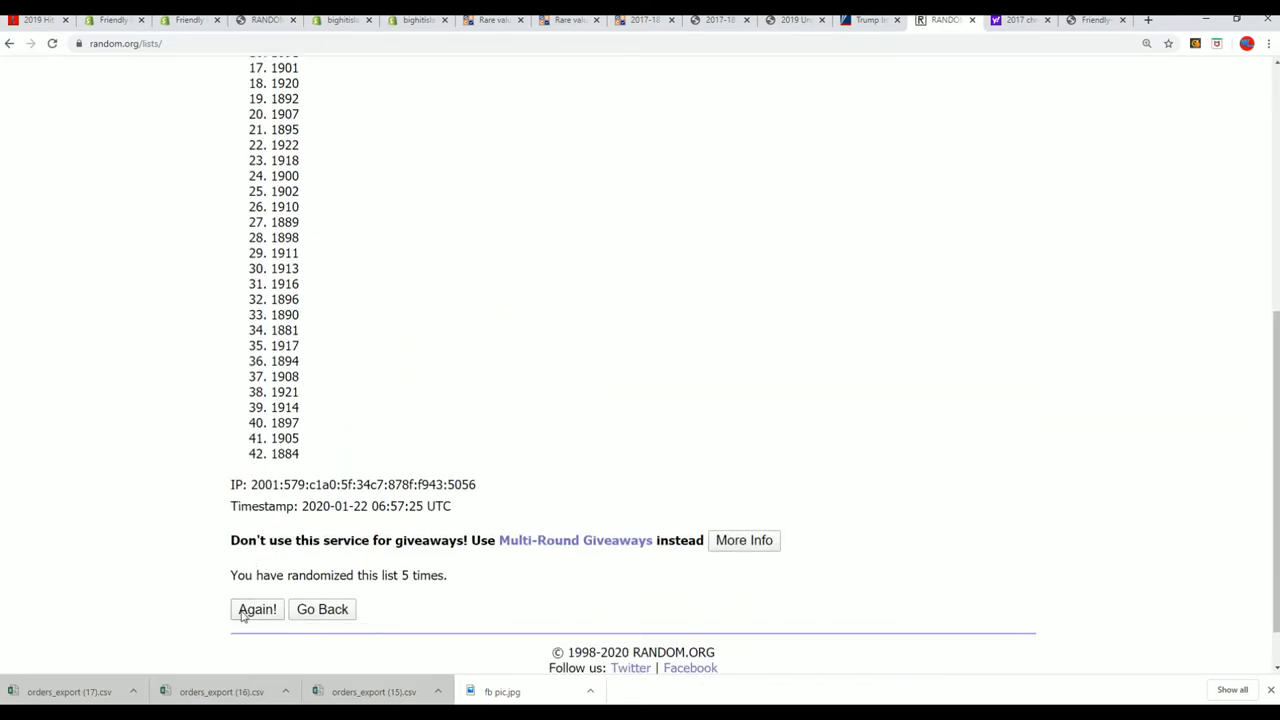
{"action": "left_click", "coordinate": [256, 608]}
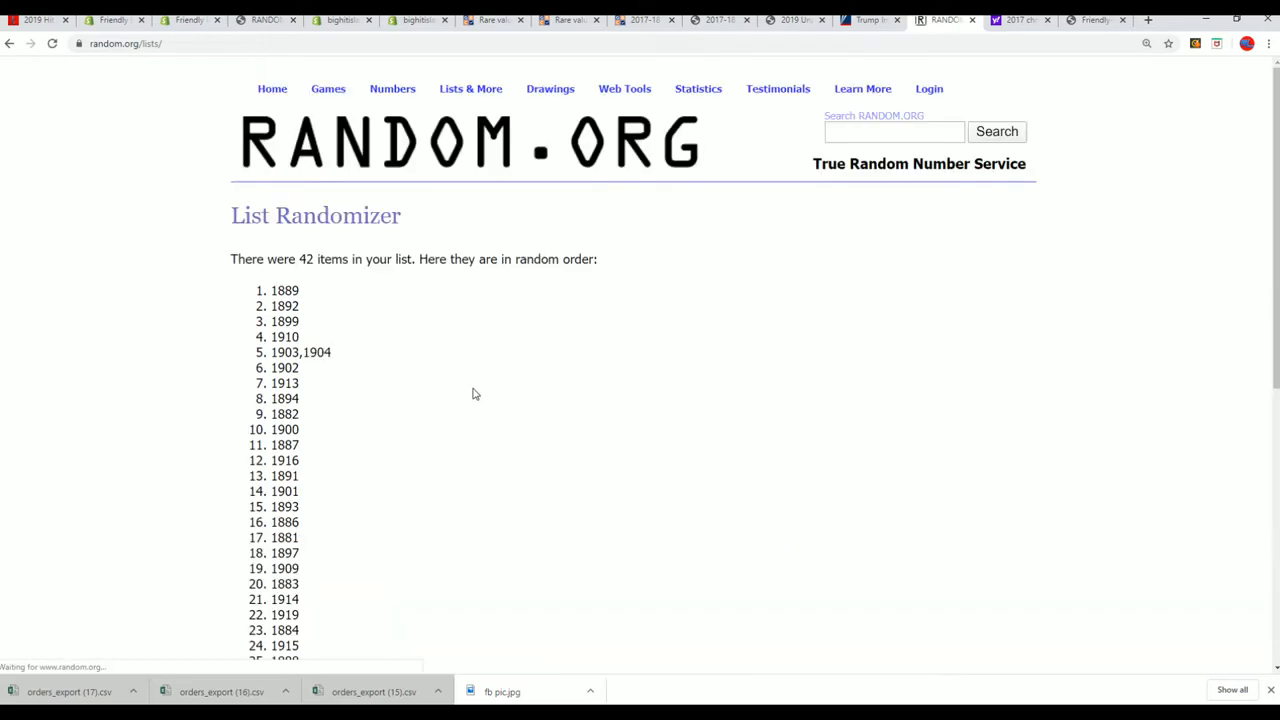
Reshuffle the years once more and select the full shuffled list for copying.
{"action": "scroll", "scroll_direction": "down", "scroll_amount": 3}
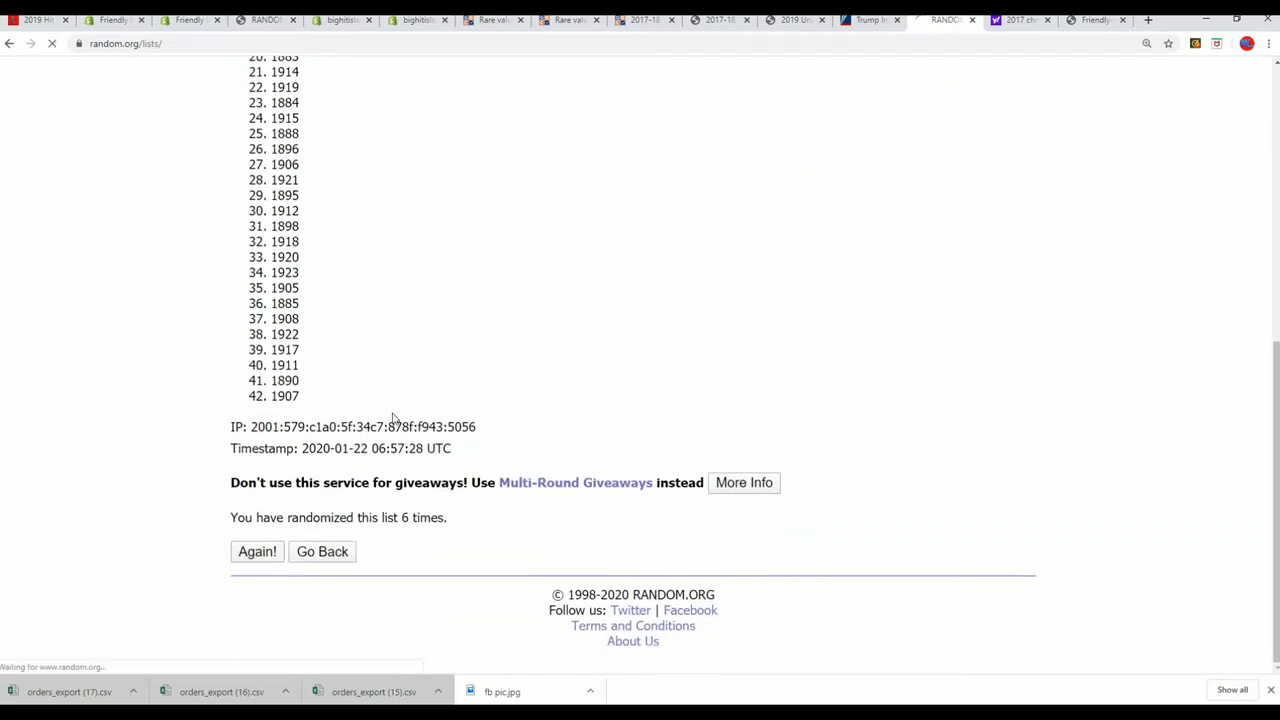
{"action": "left_click", "coordinate": [256, 552]}
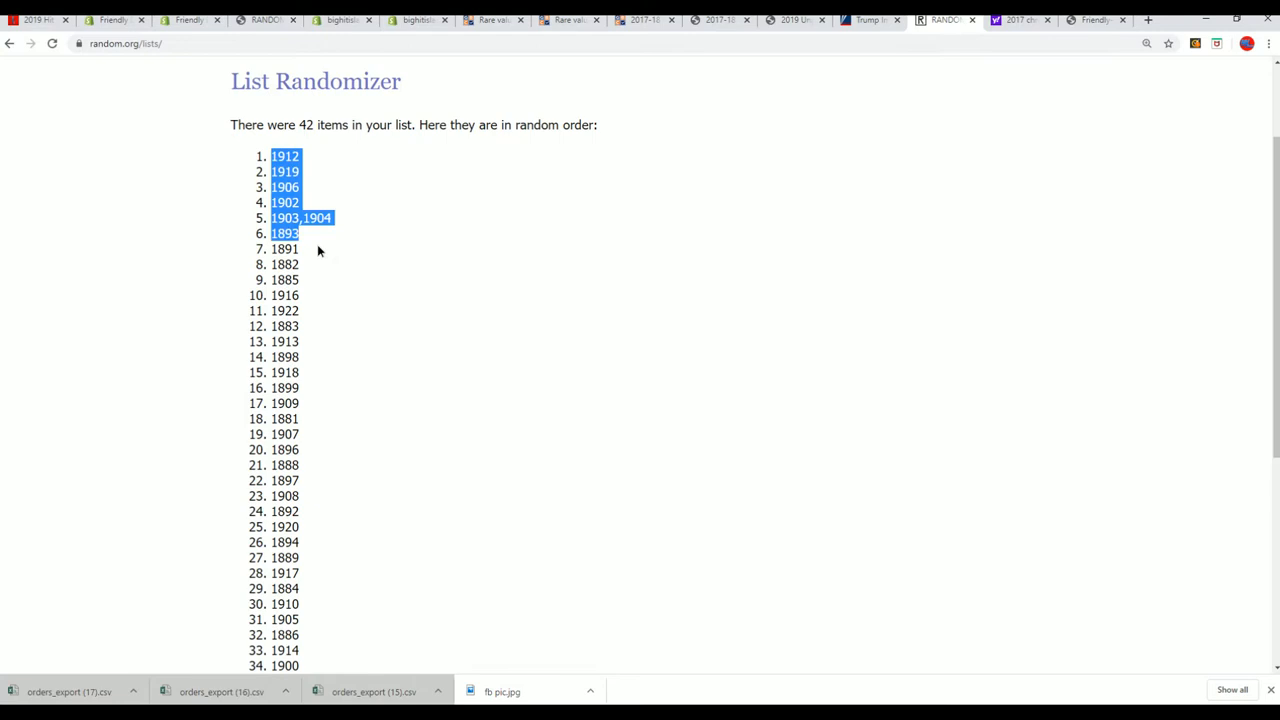
{"action": "scroll", "scroll_direction": "down", "scroll_amount": 3}
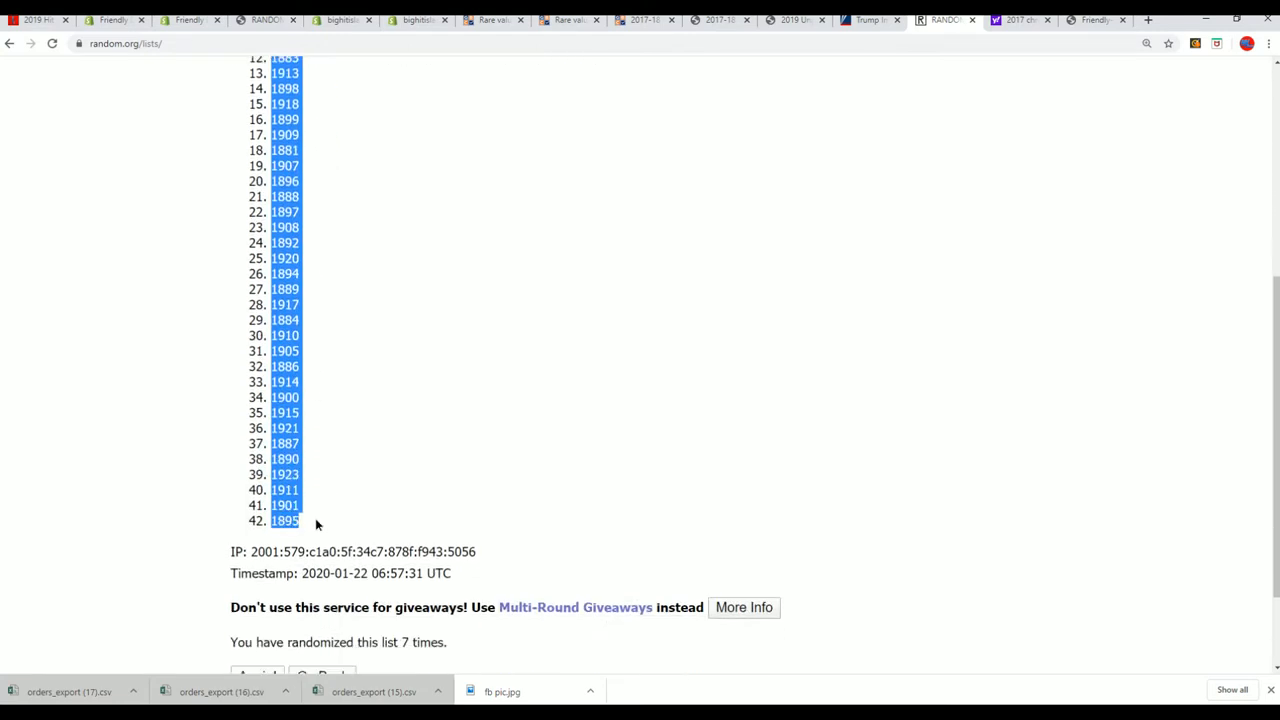
{"action": "scroll", "scroll_direction": "down", "scroll_amount": 3}
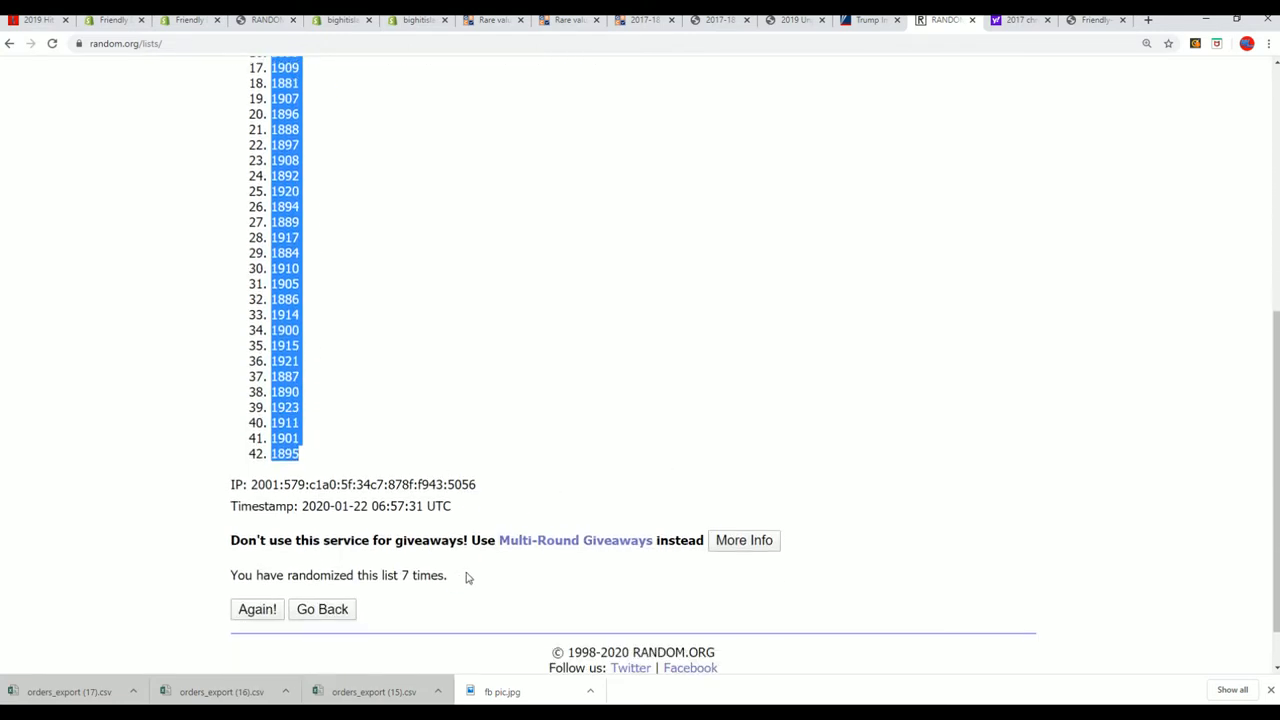
{"action": "scroll", "scroll_direction": "up", "scroll_amount": 3}
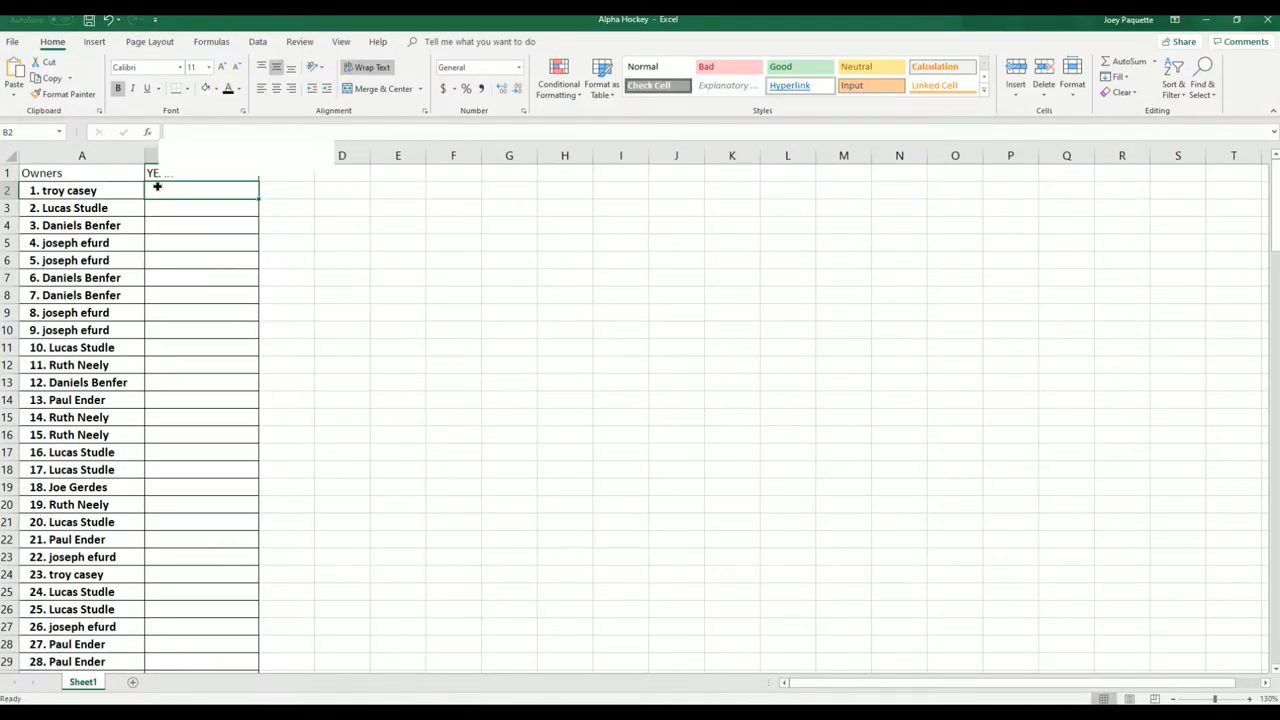
Paste the shuffled years into the YEAR column and bold the remaining unbolded rows.
{"action": "key", "text": "ctrl+v"}
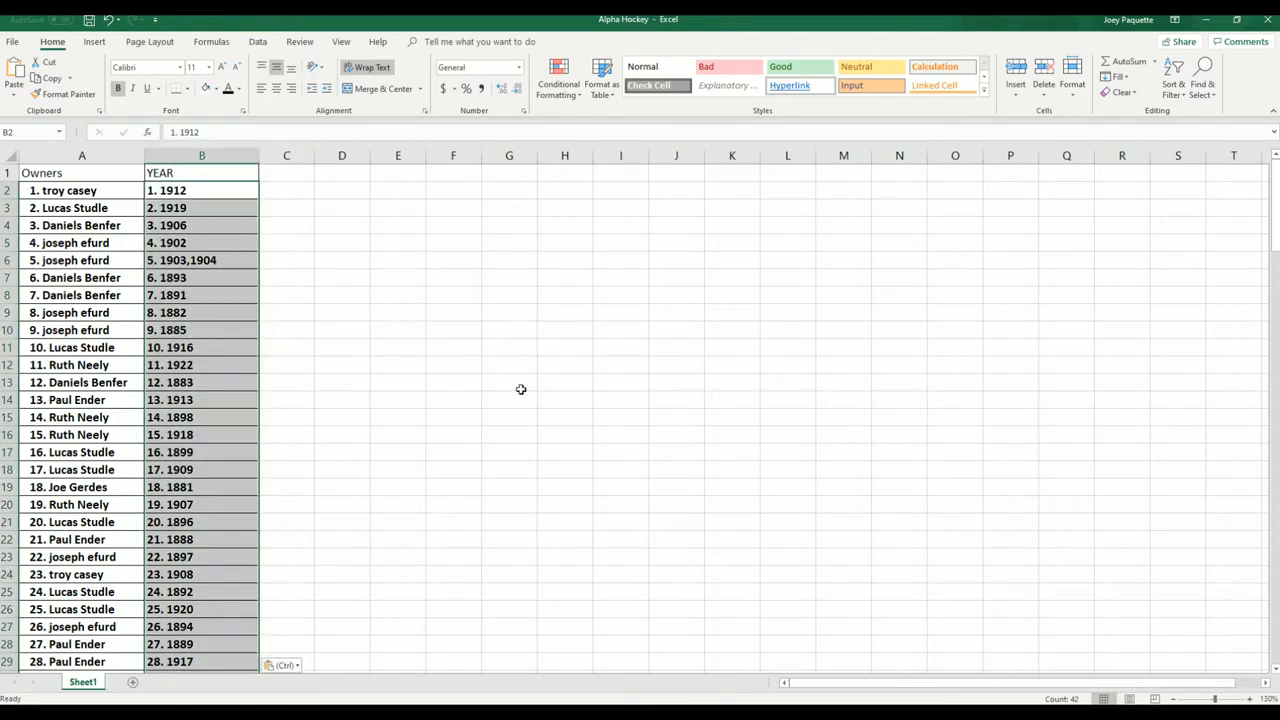
{"action": "mouse_move", "coordinate": [234, 274]}
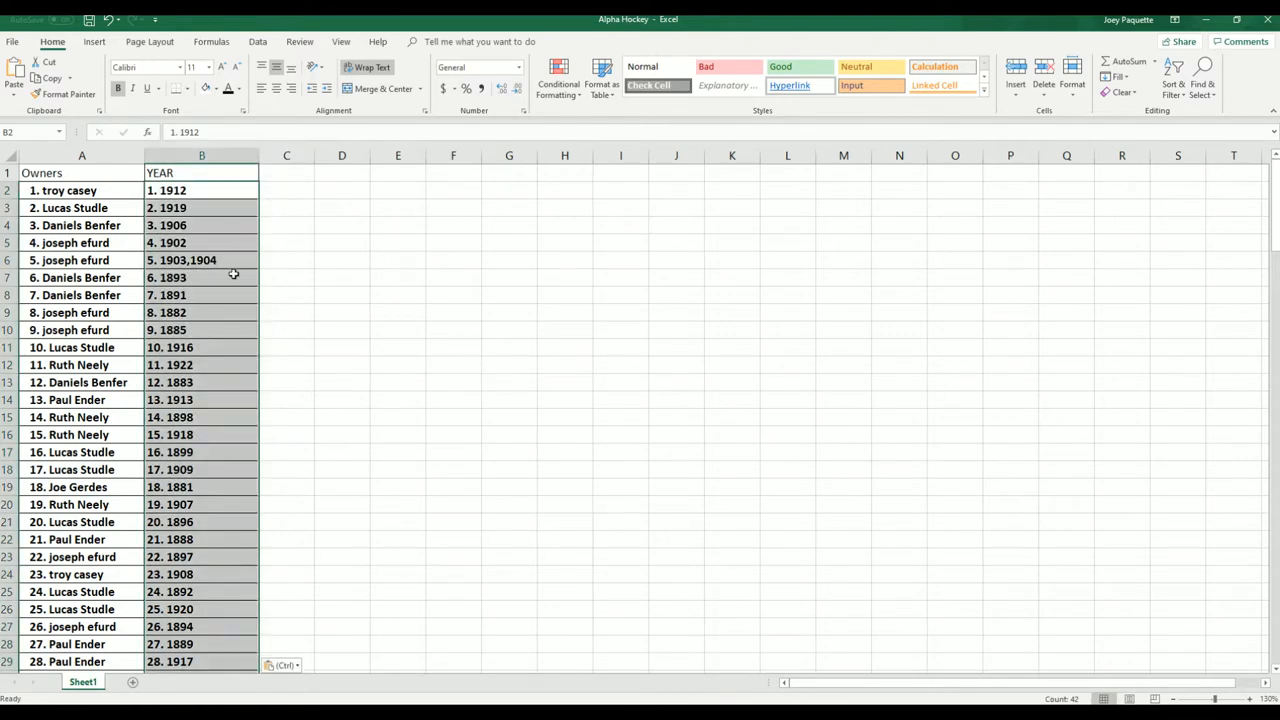
{"action": "scroll", "scroll_direction": "down", "scroll_amount": 3}
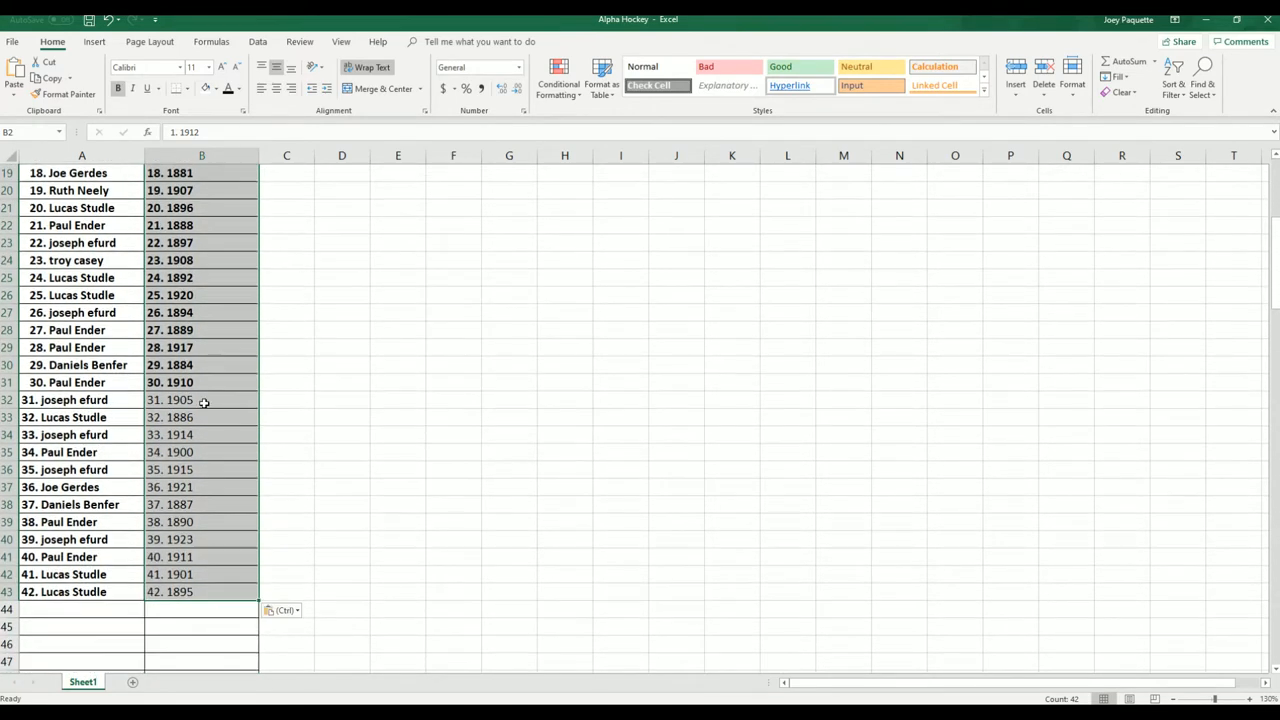
{"action": "left_click", "coordinate": [200, 400]}
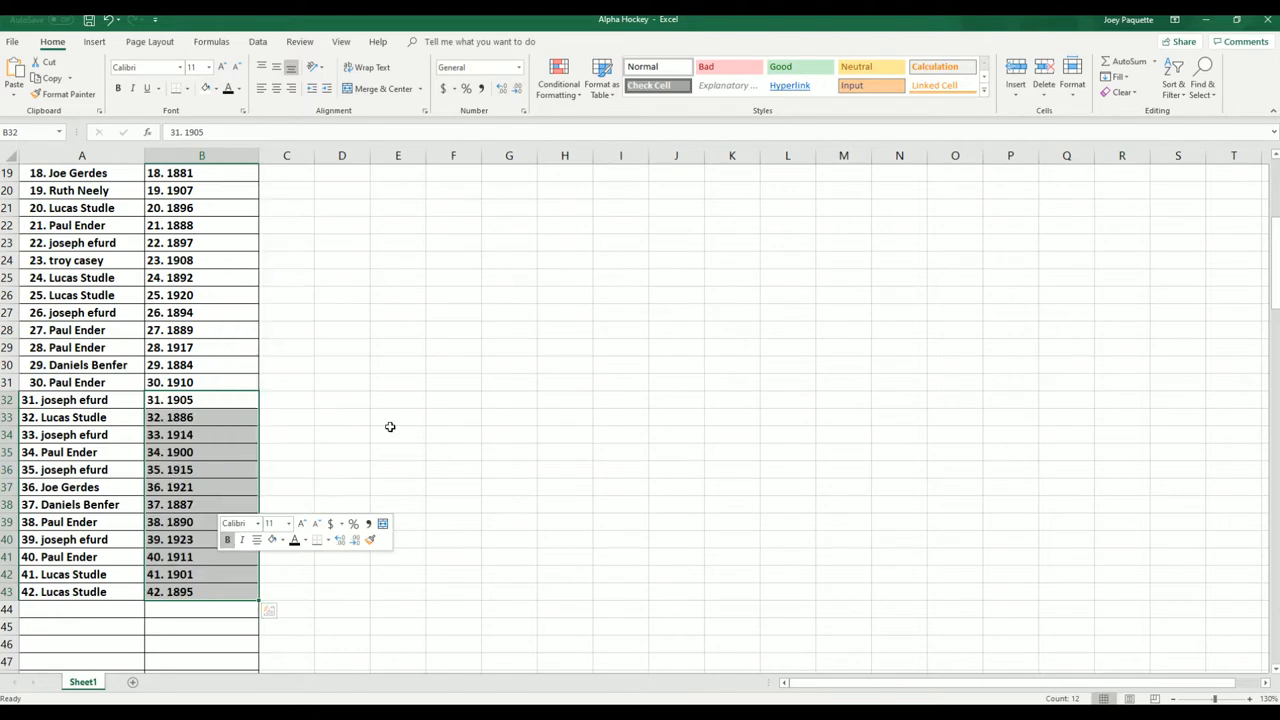
{"action": "left_click", "coordinate": [564, 364]}
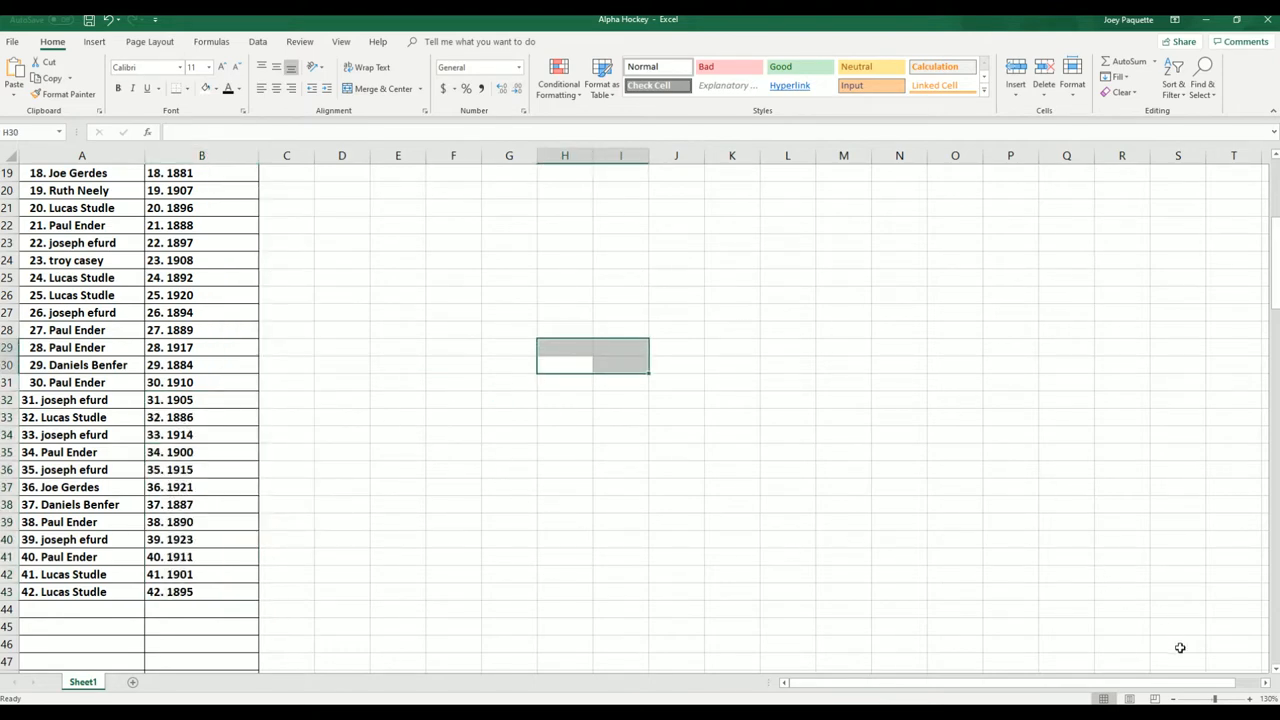
{"action": "scroll", "scroll_direction": "up", "scroll_amount": 3}
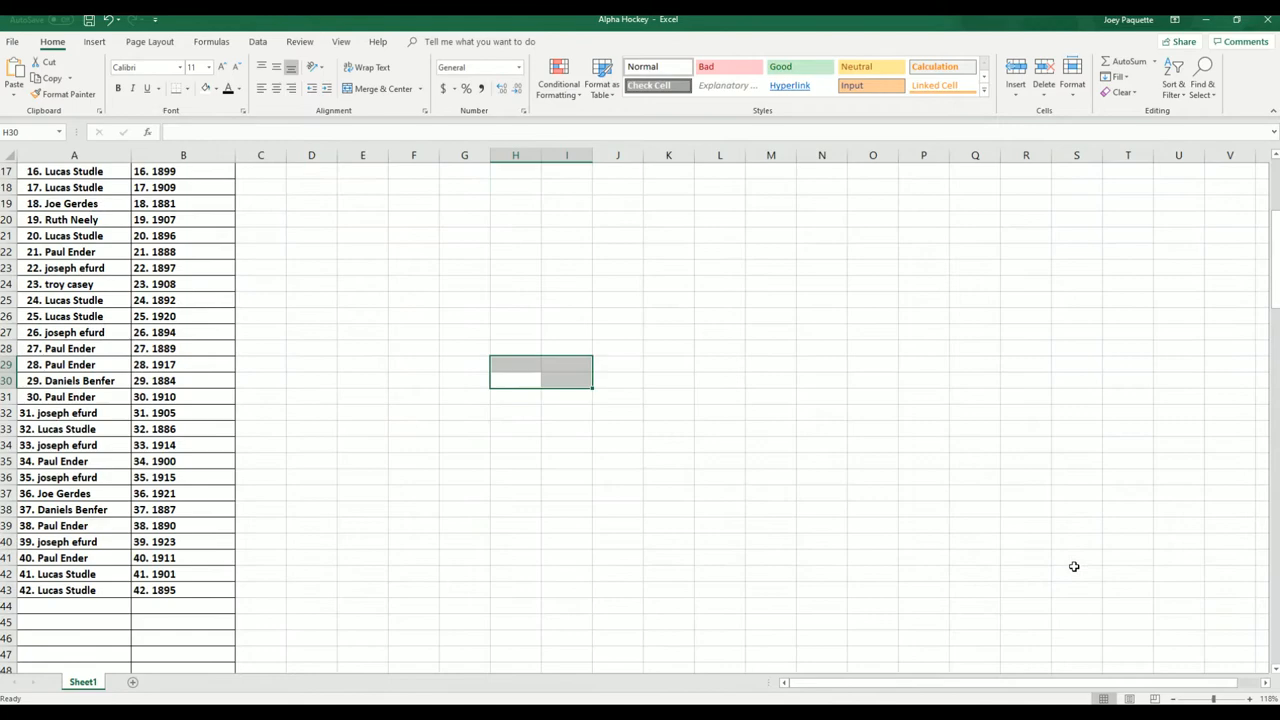
{"action": "scroll", "scroll_direction": "up", "scroll_amount": 3}
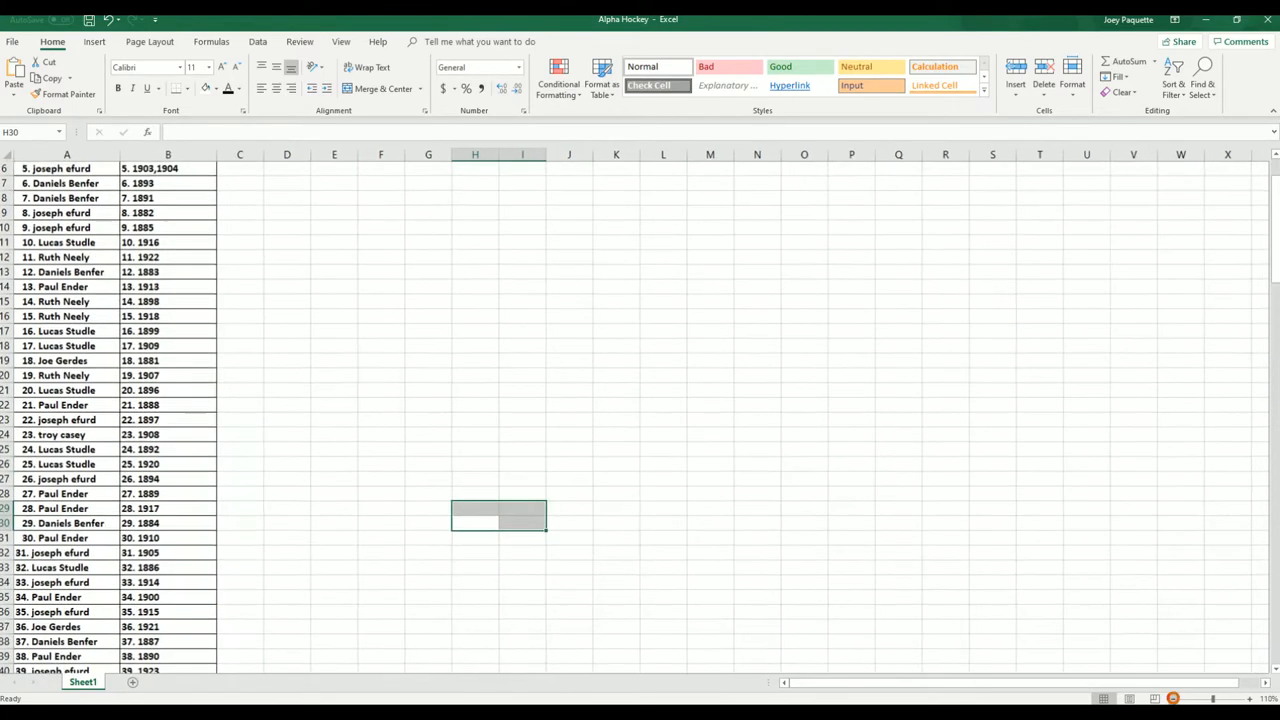